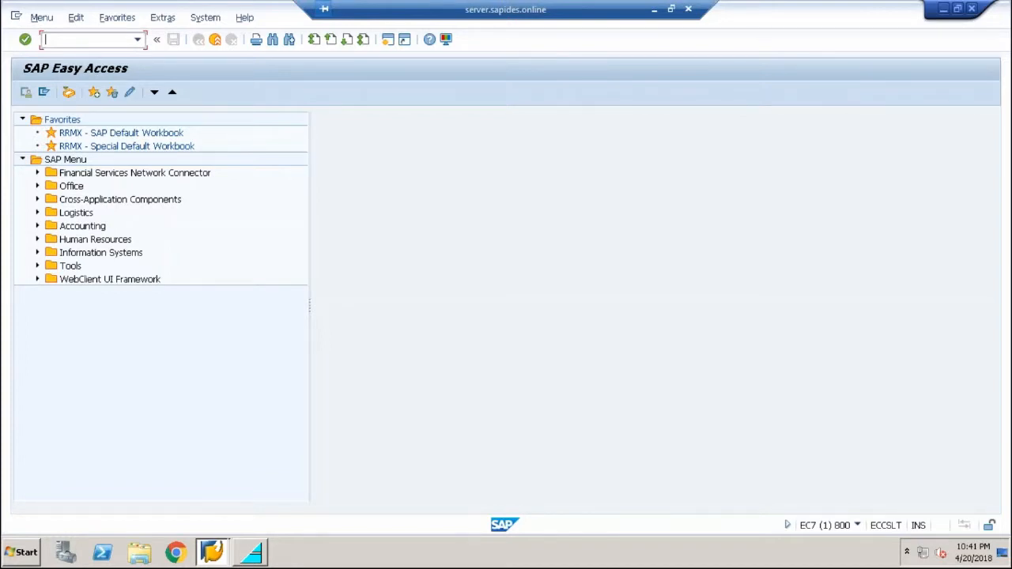
- Run transaction SE11 to reach the ABAP Dictionary initial screen
text(SE11)
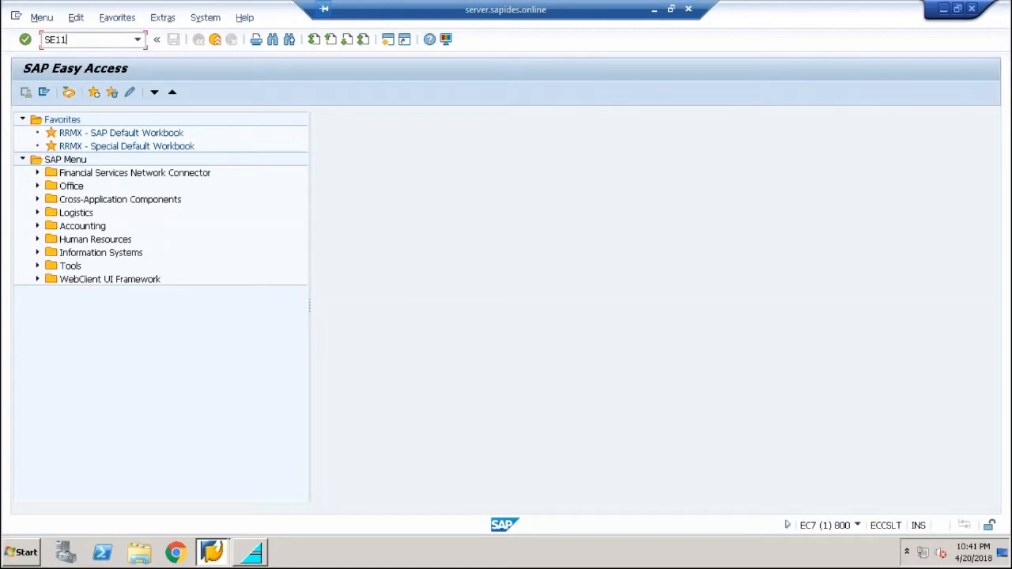
key(Enter)
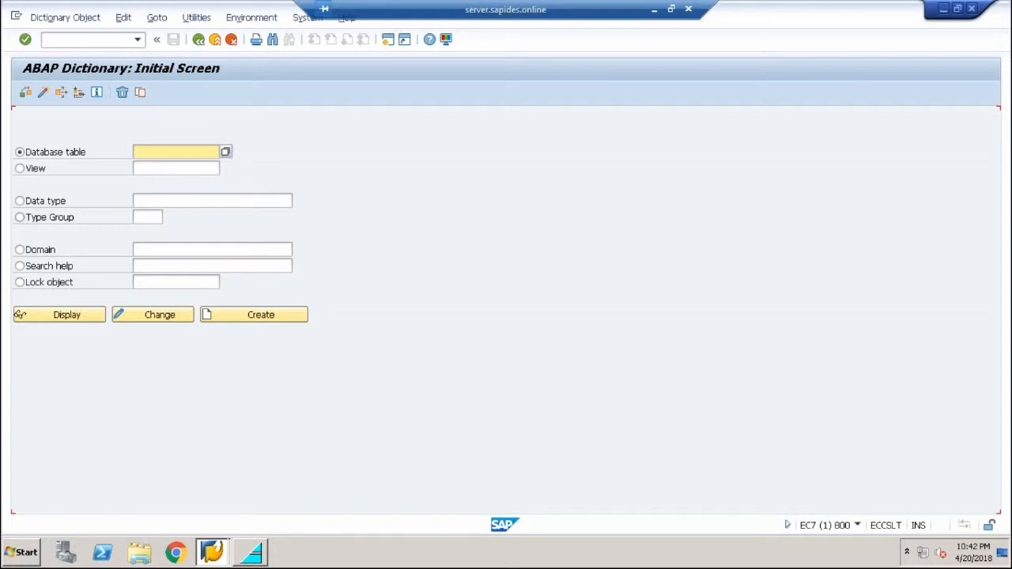
mouse_move(19, 224)
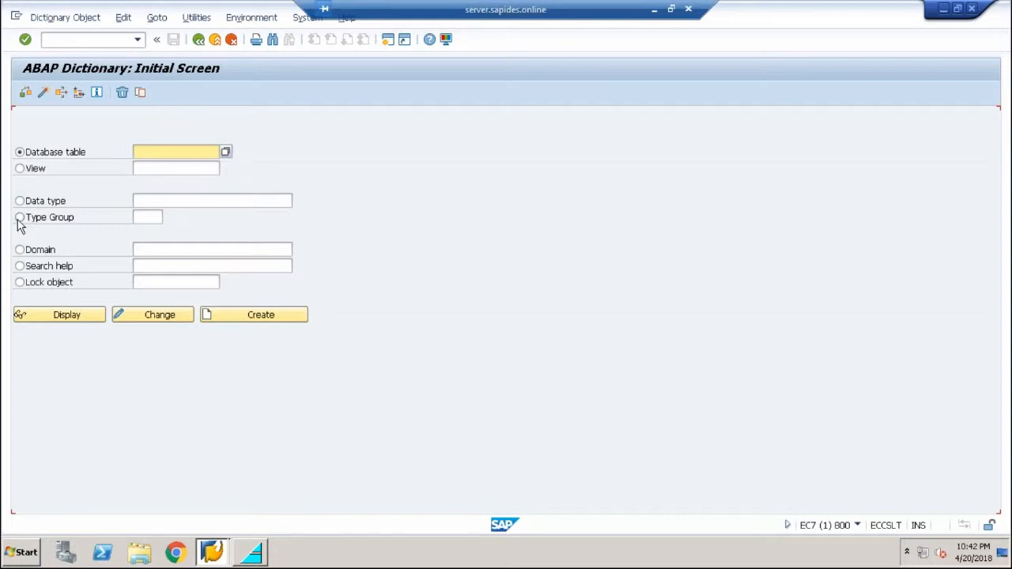
- Choose Type Group as the object kind and enter the name ZTYPG
click(19, 217)
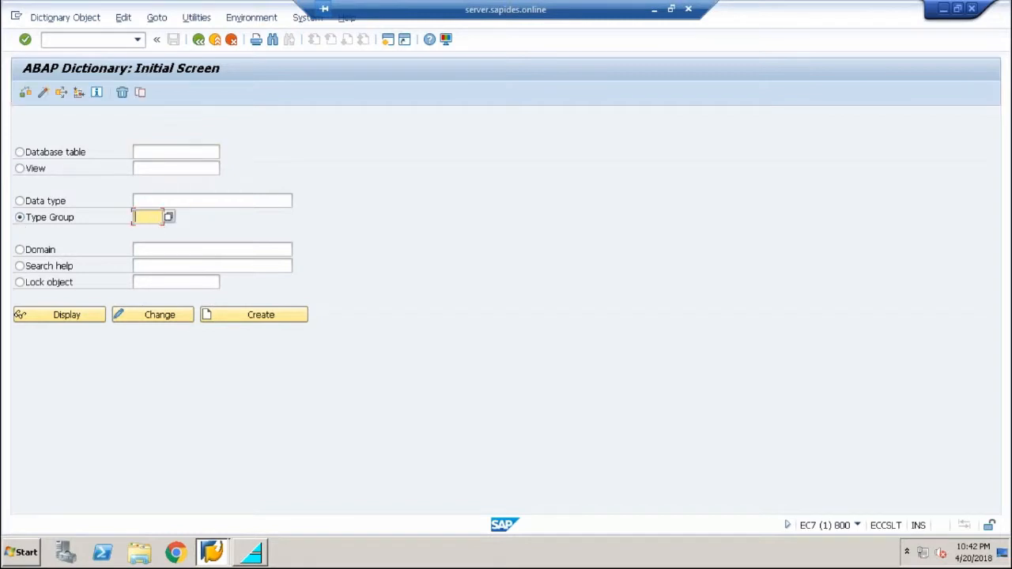
text(z)
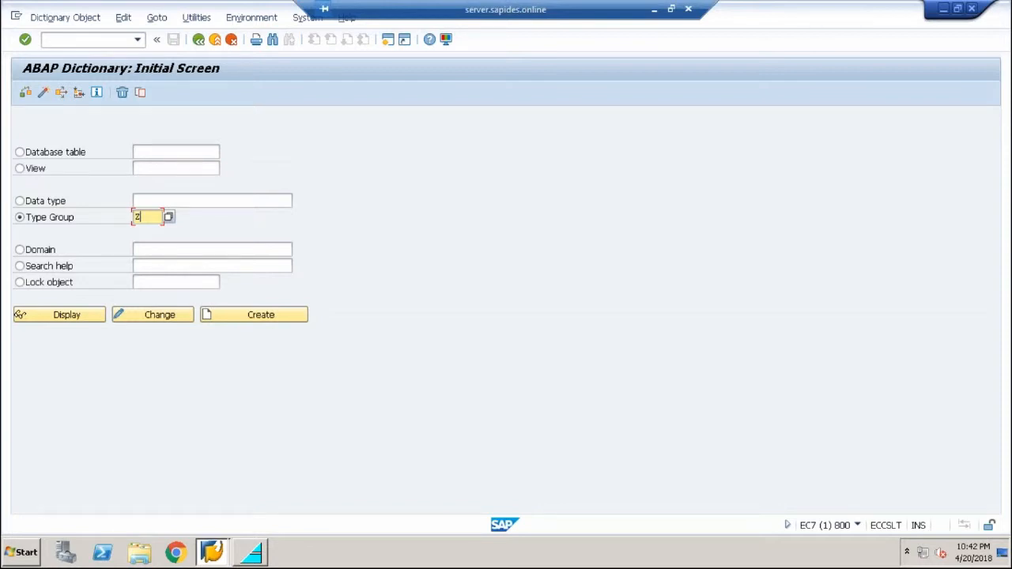
text(TYPG)
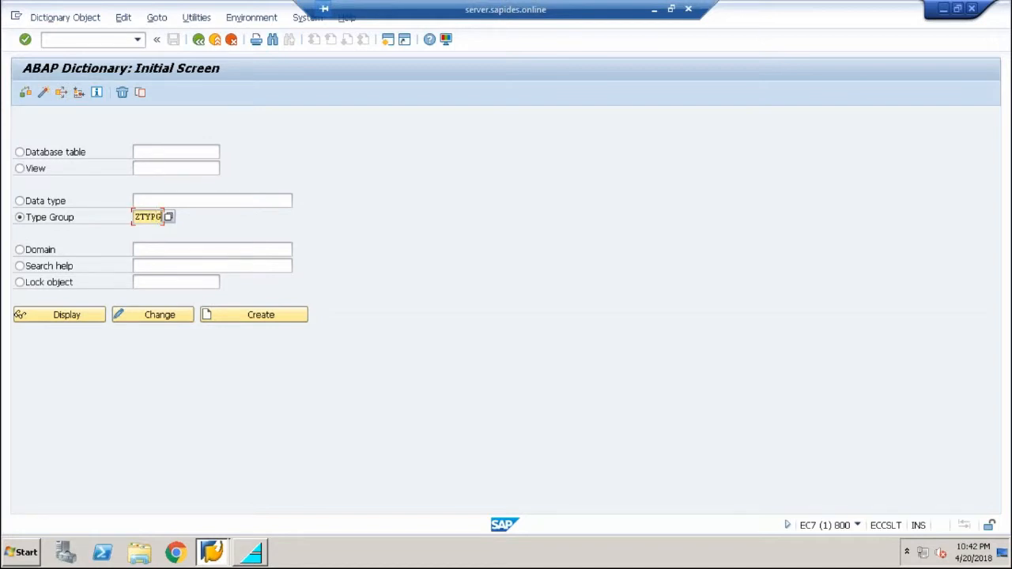
mouse_move(281, 307)
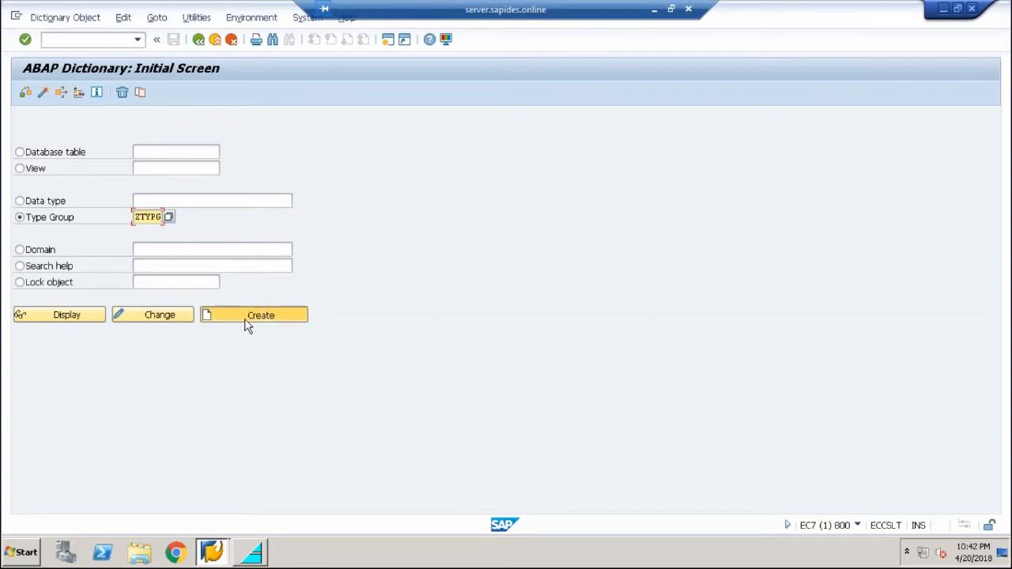
- Create ZTYPG with short text 'TEST FOR CUSTOM TYPE GROUP' and save it
click(259, 314)
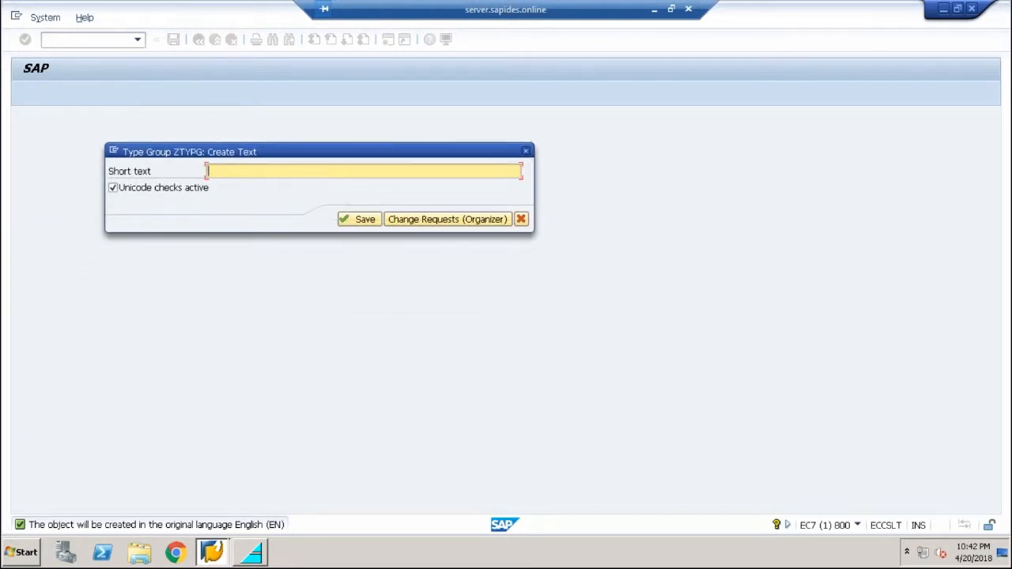
text(TEST)
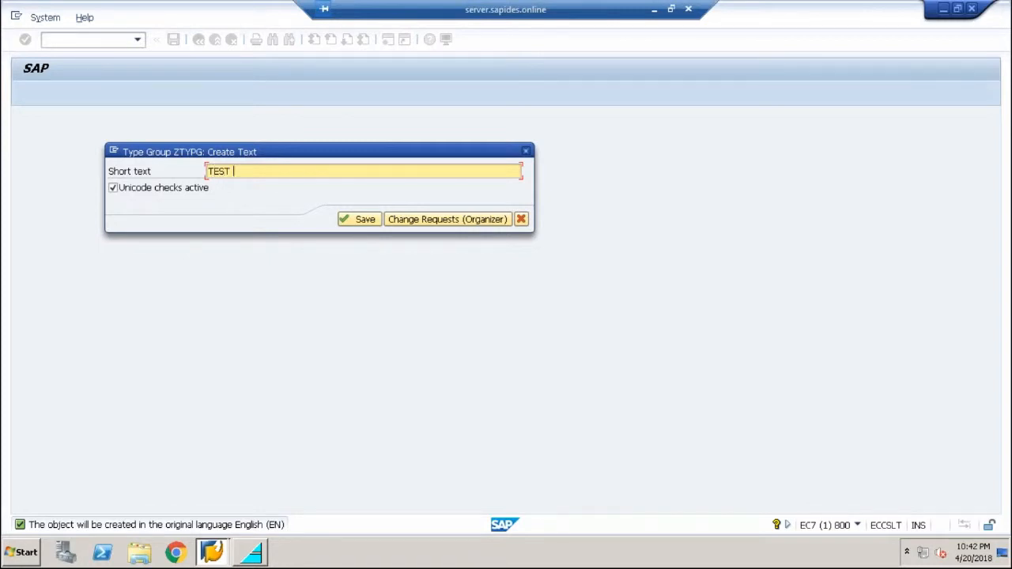
text(FOR CUSTOM TYPE)
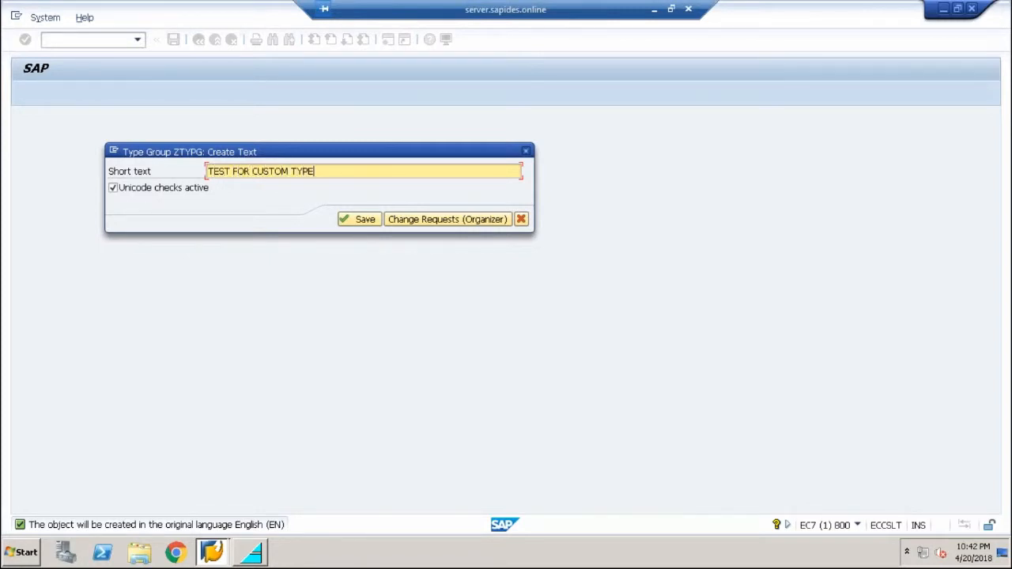
text(GROUP)
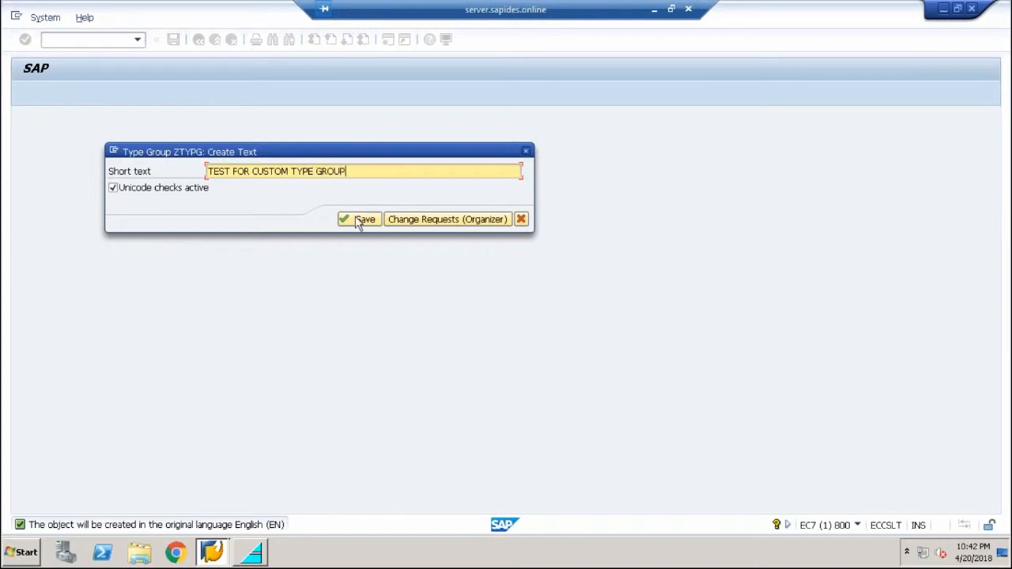
mouse_move(355, 218)
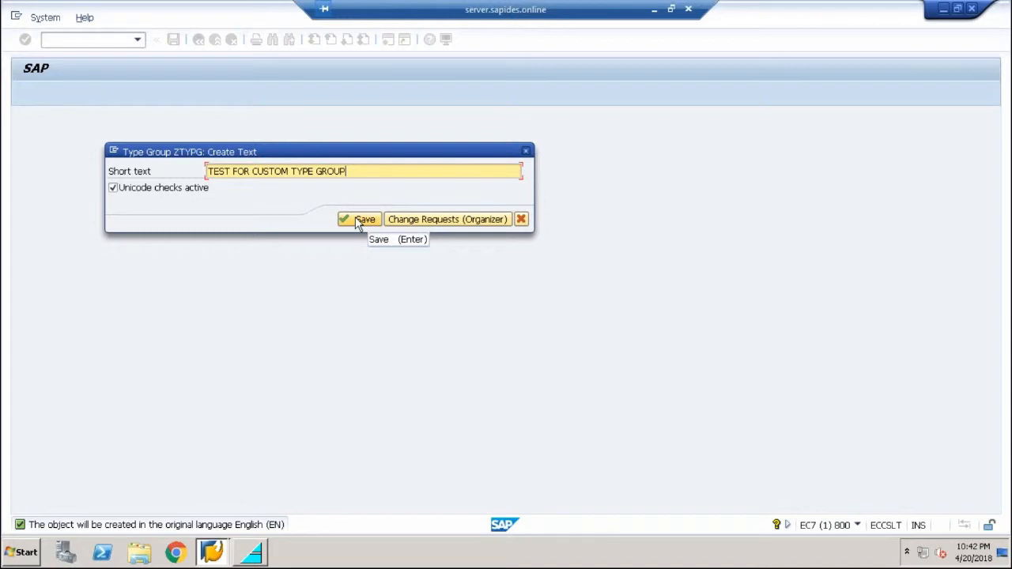
click(360, 218)
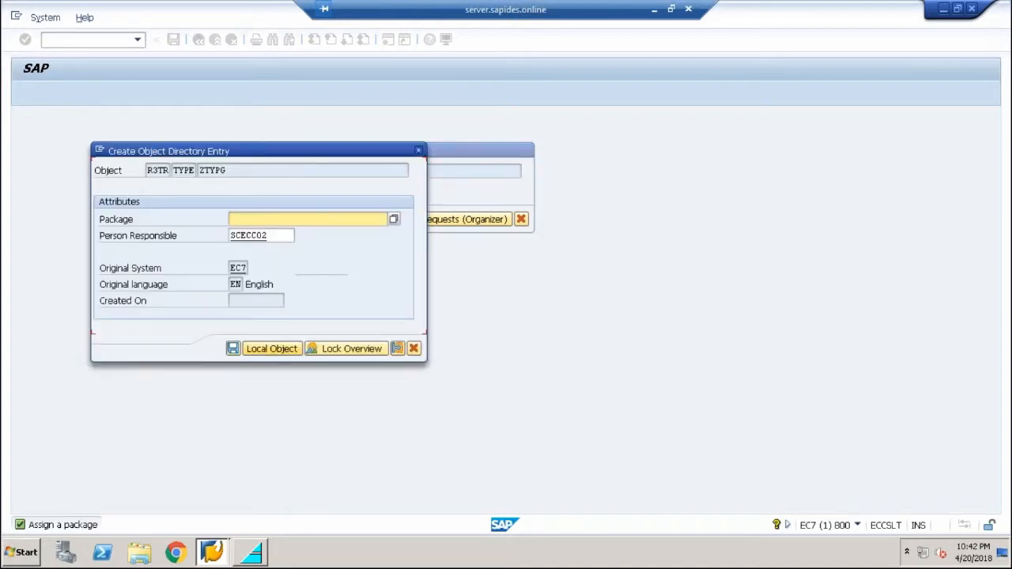
- Save ZTYPG as a local object so its TYPE-POOL source opens for editing
click(272, 348)
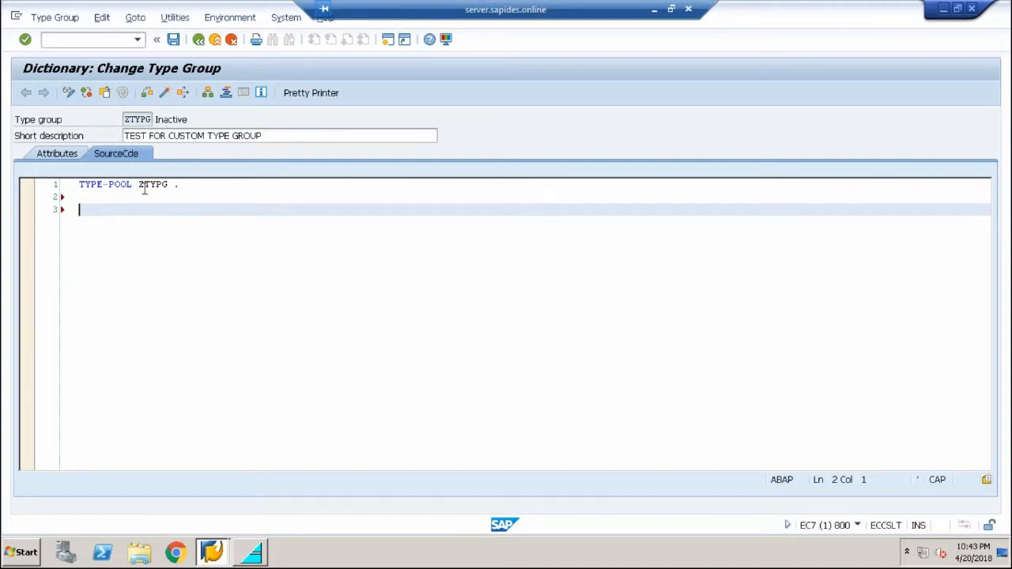
- Declare CONSTANTS: ZTYPG_DESC TYPE C LENGTH 15 VALUE 'TRY TYPE GROUP' in the source
text(c)
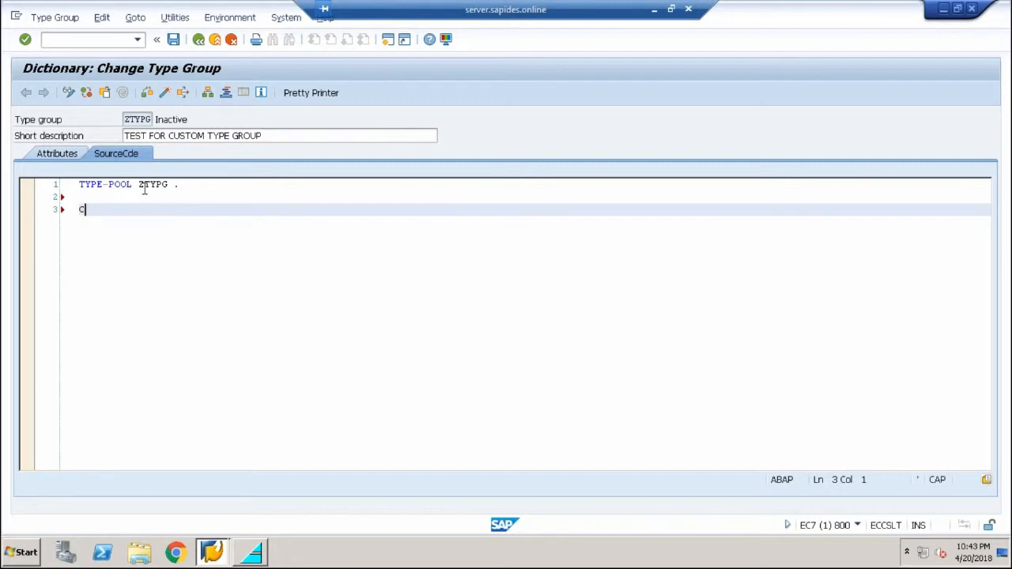
text(ONSTANTS)
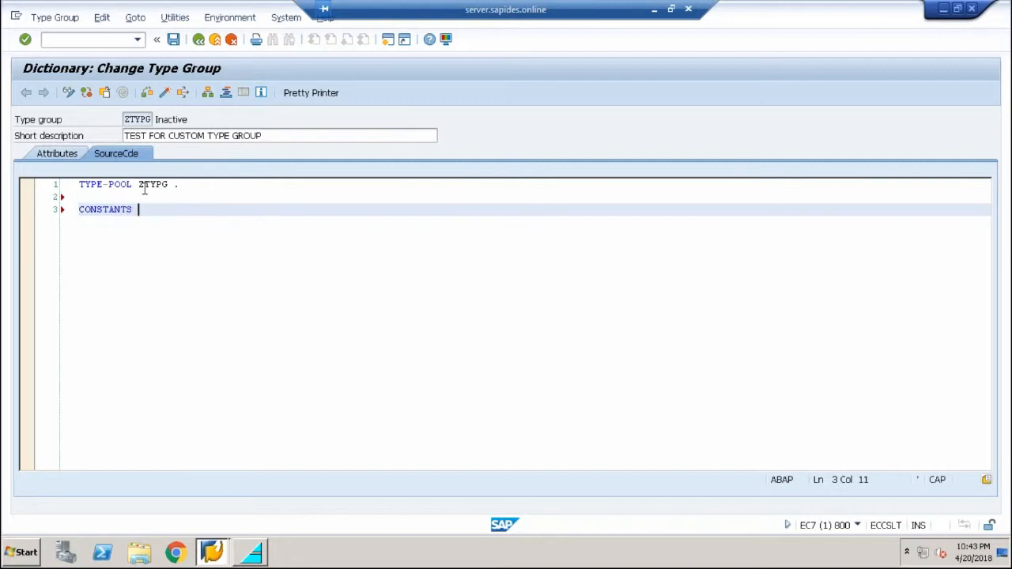
text(:)
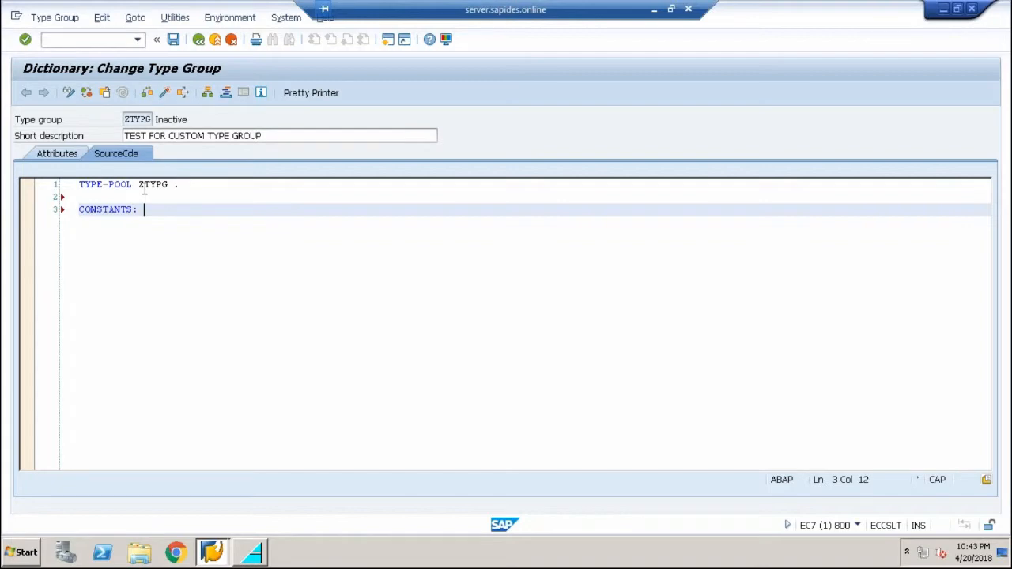
text(ZTY)
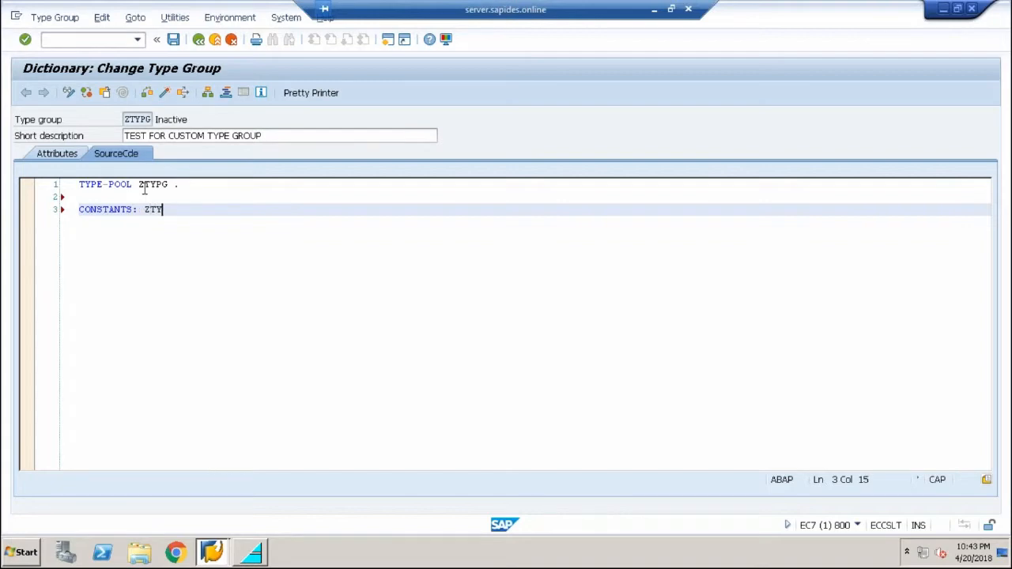
text(PG_DE)
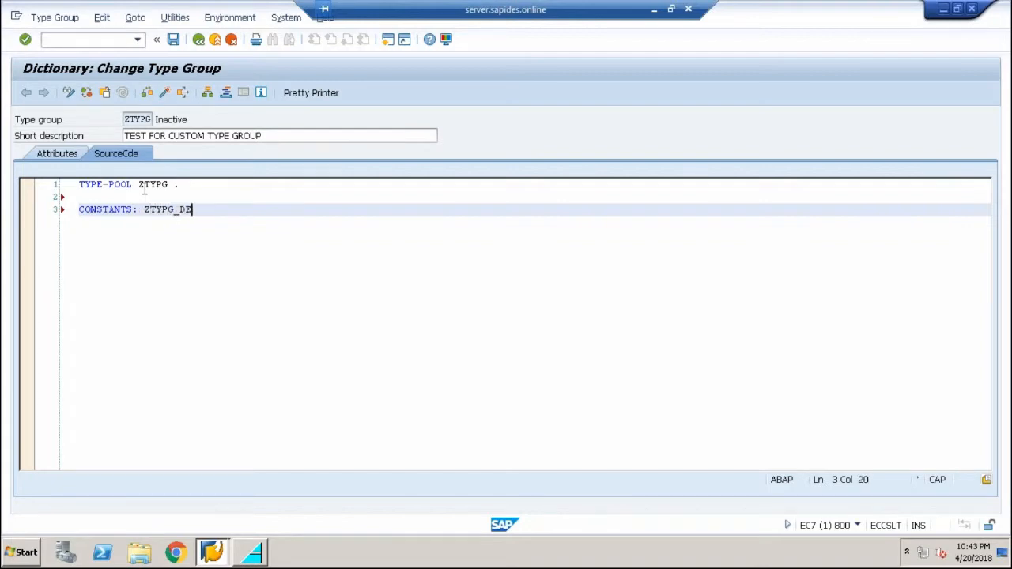
text(SC)
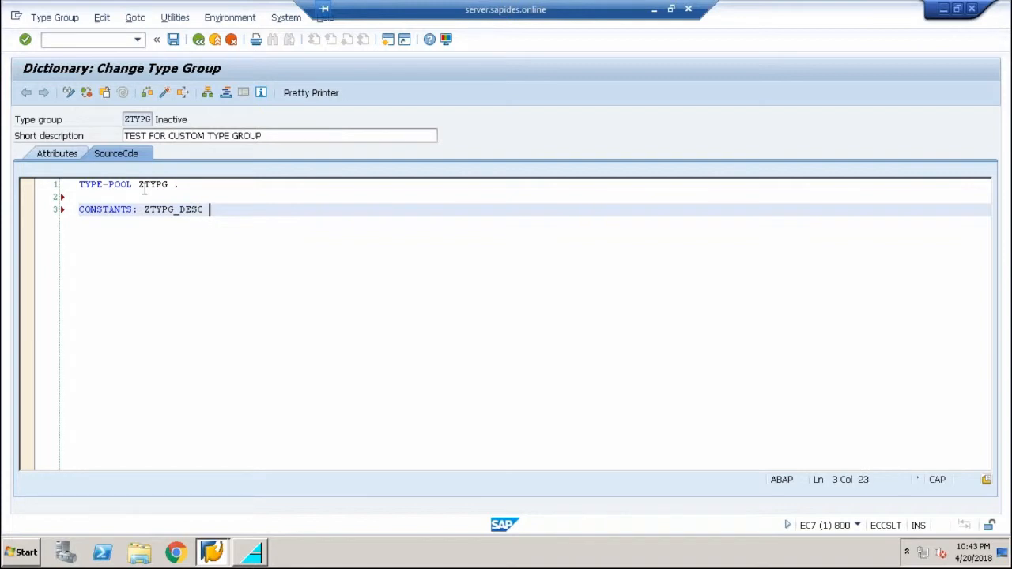
text(TYPE)
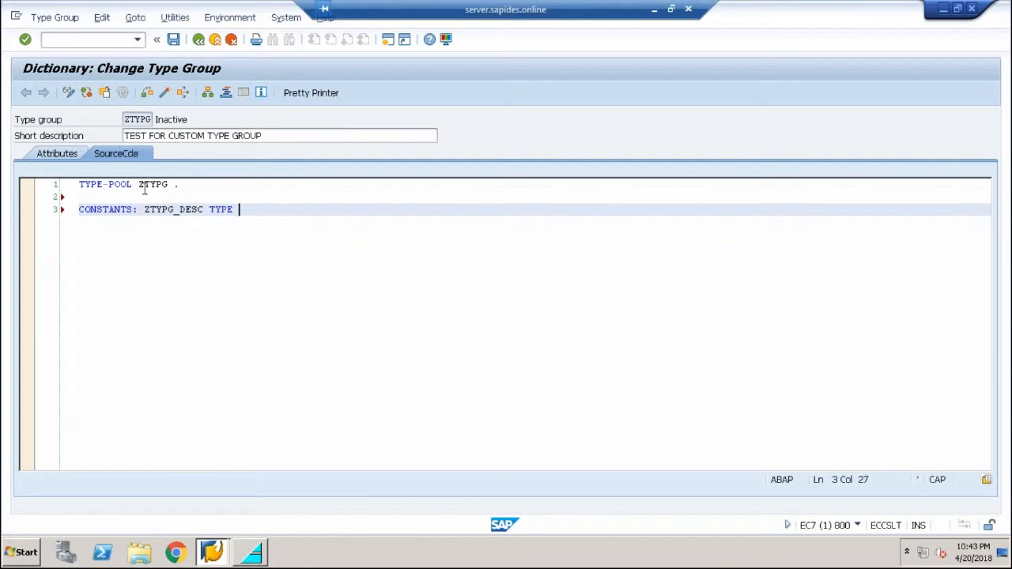
text(C L)
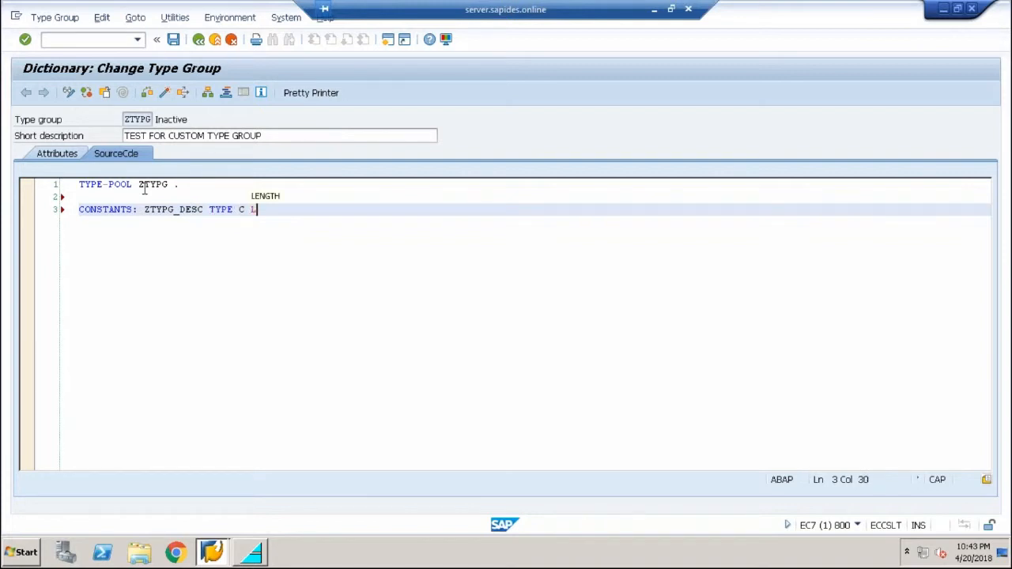
text(ENGTH)
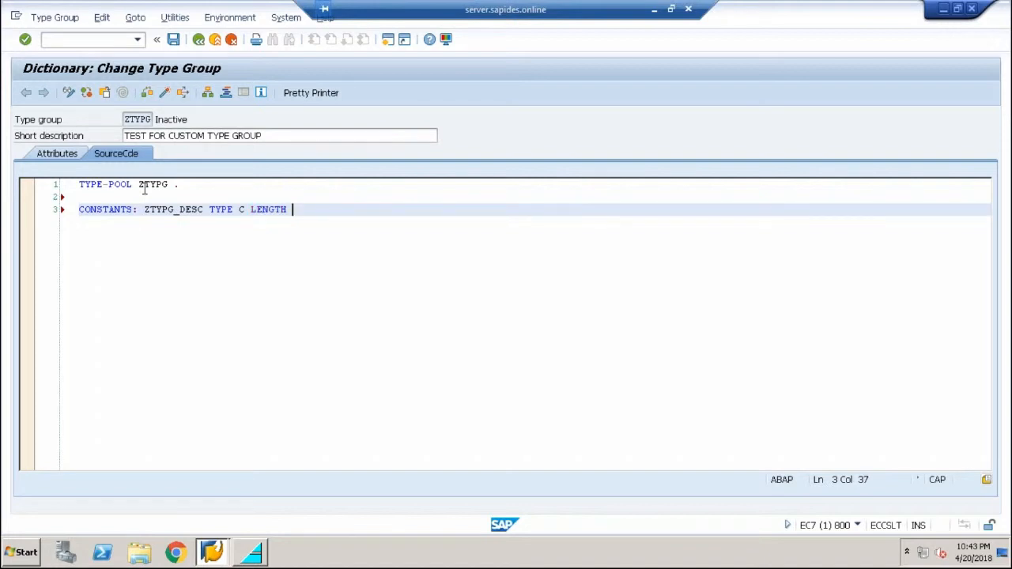
text(15 V)
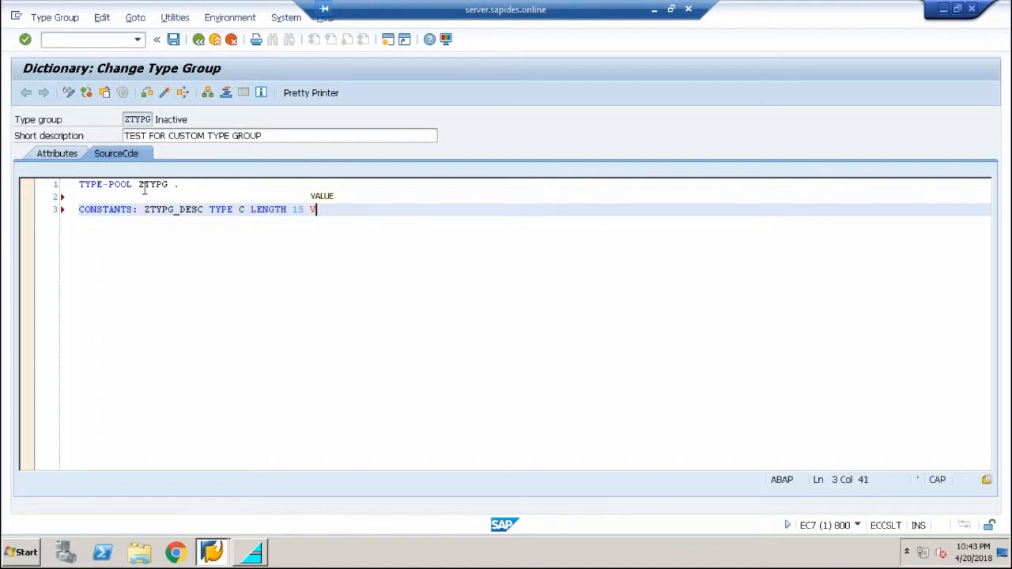
text(ALUE ')
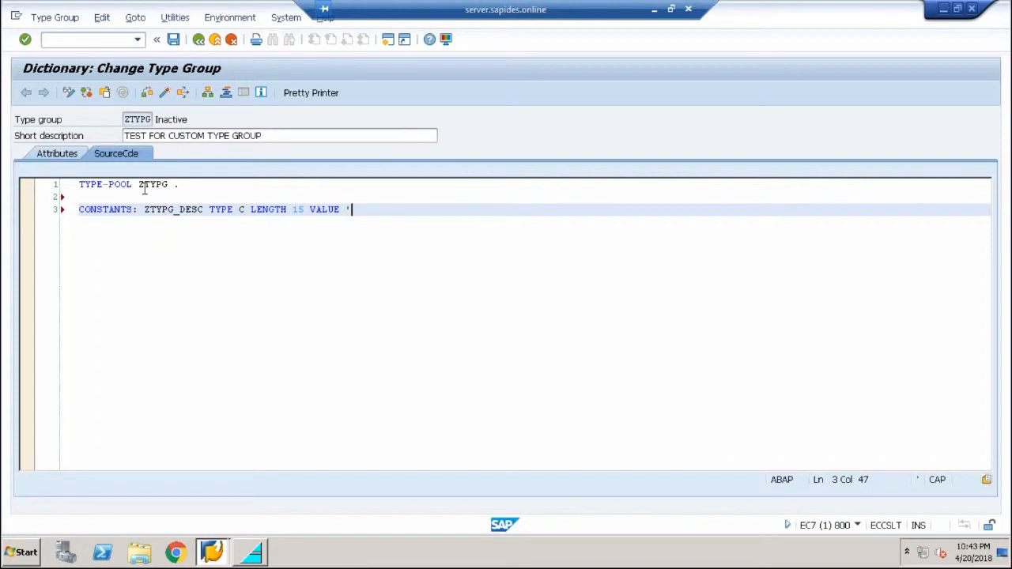
text(TRY)
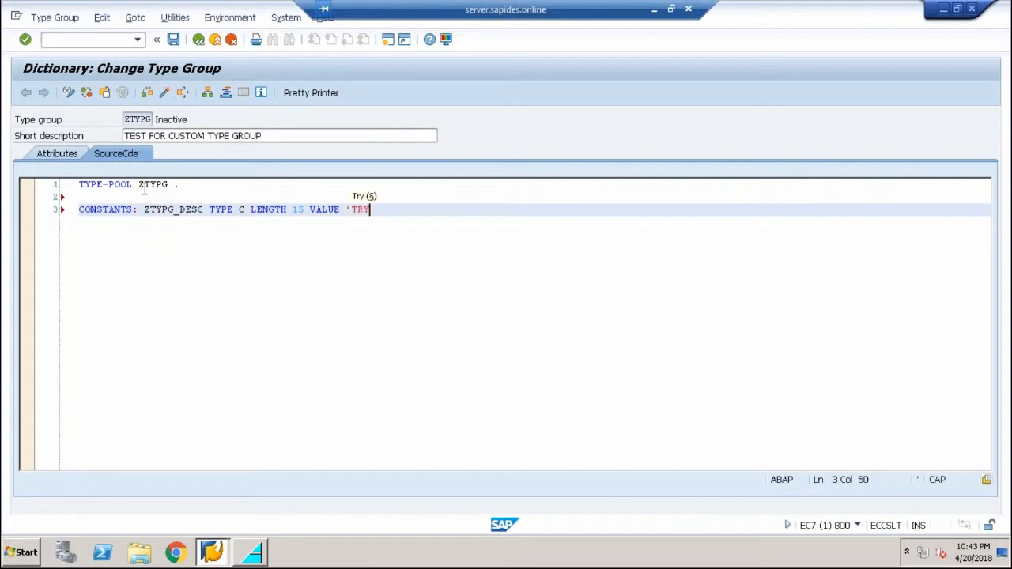
text(TYPE)
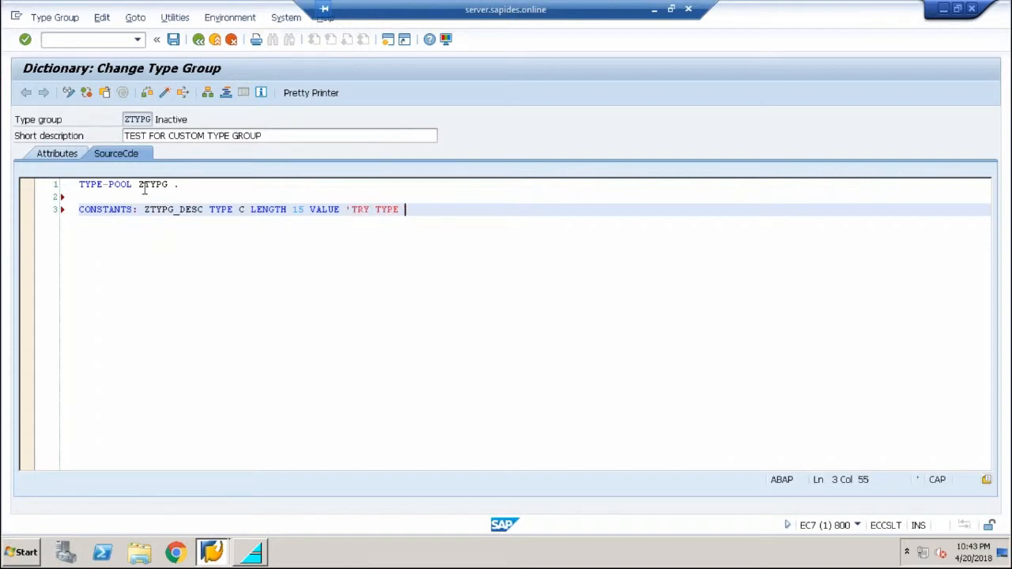
text(GROUP)
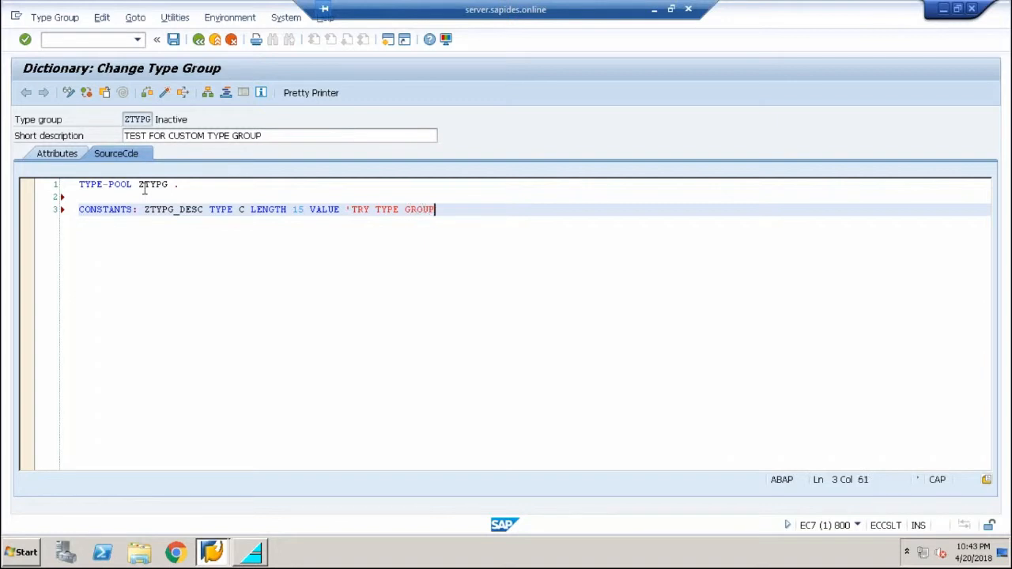
text(',)
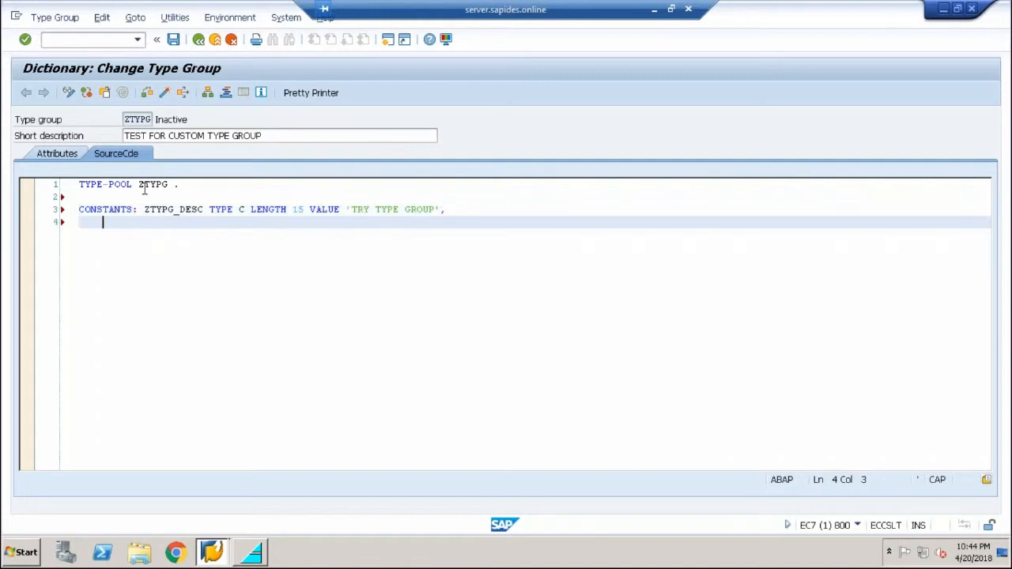
- Add constant ZTYPG_X TYPE C LENGTH 1 VALUE 'X'. to close the CONSTANTS statement
text(z)
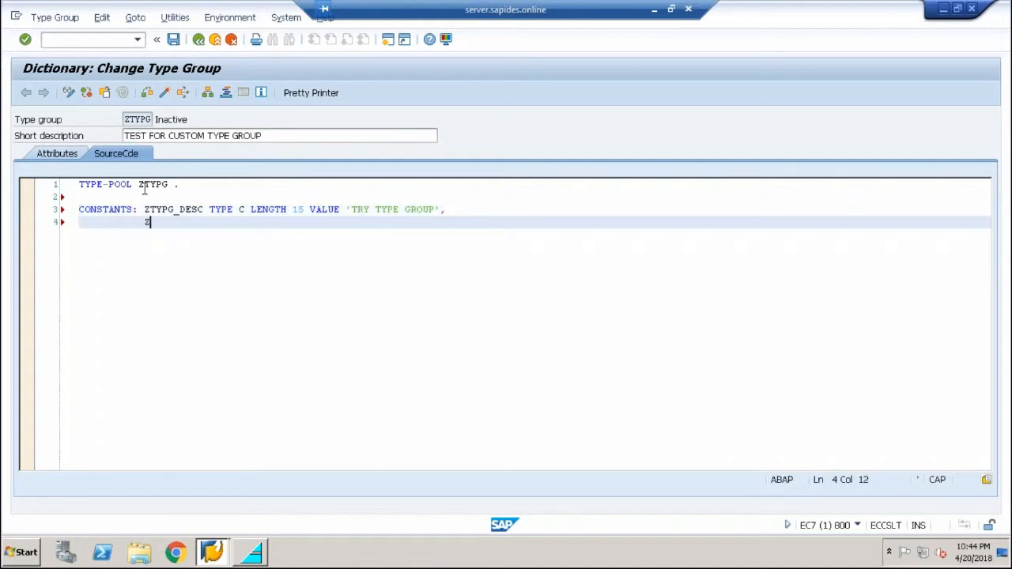
text(TYP)
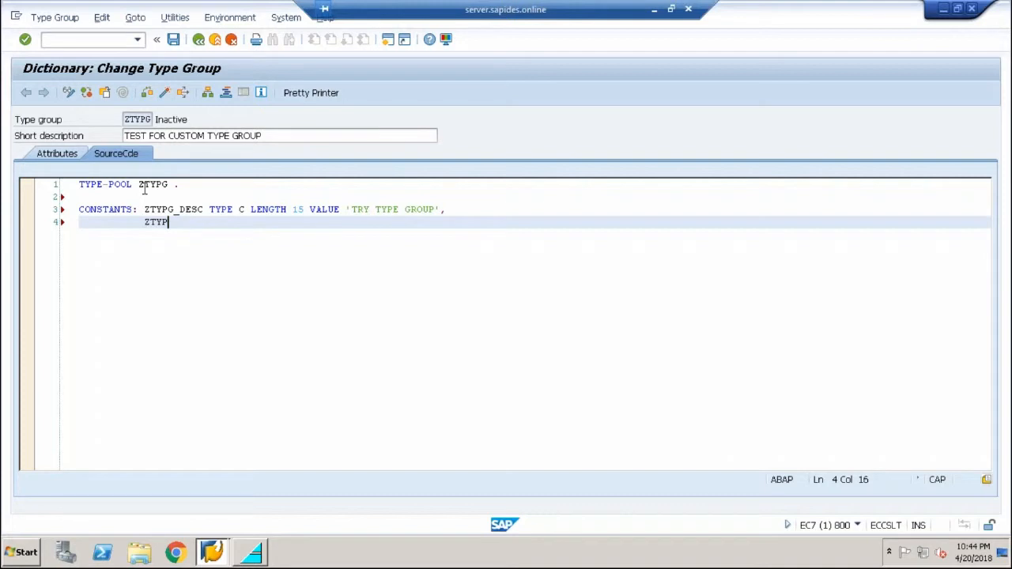
text(G_)
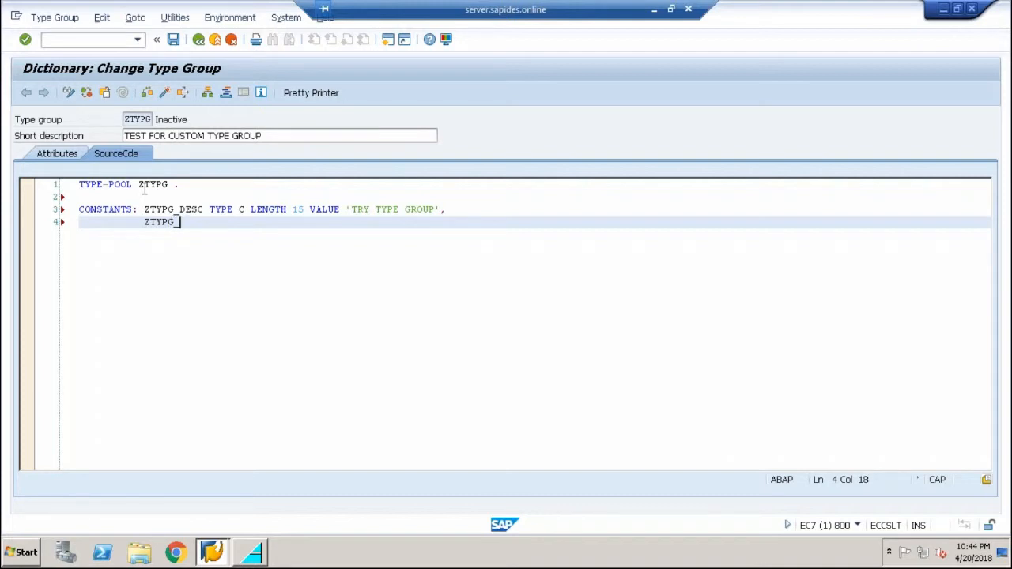
text(X TYPE C LE)
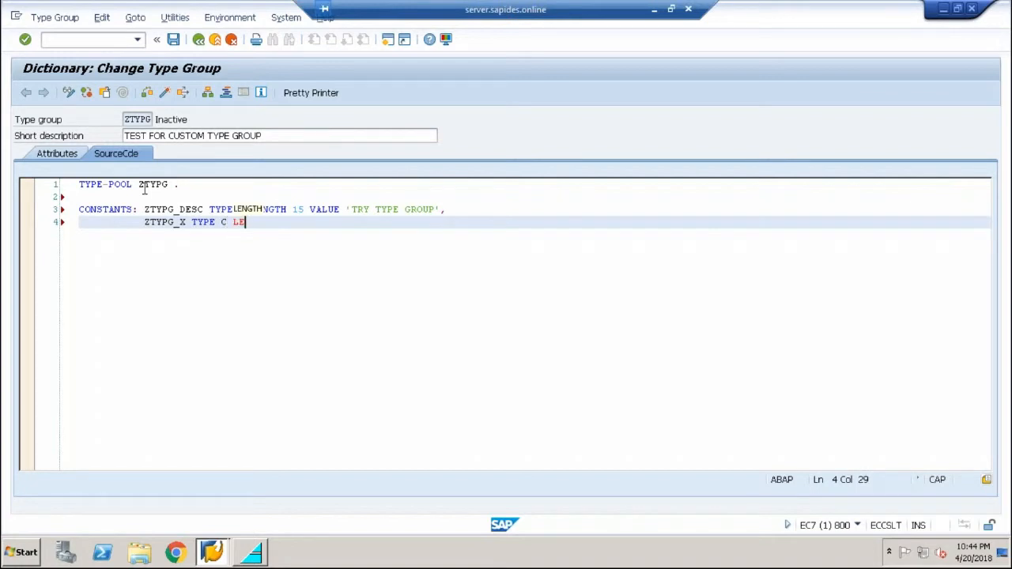
text(NGTH 1)
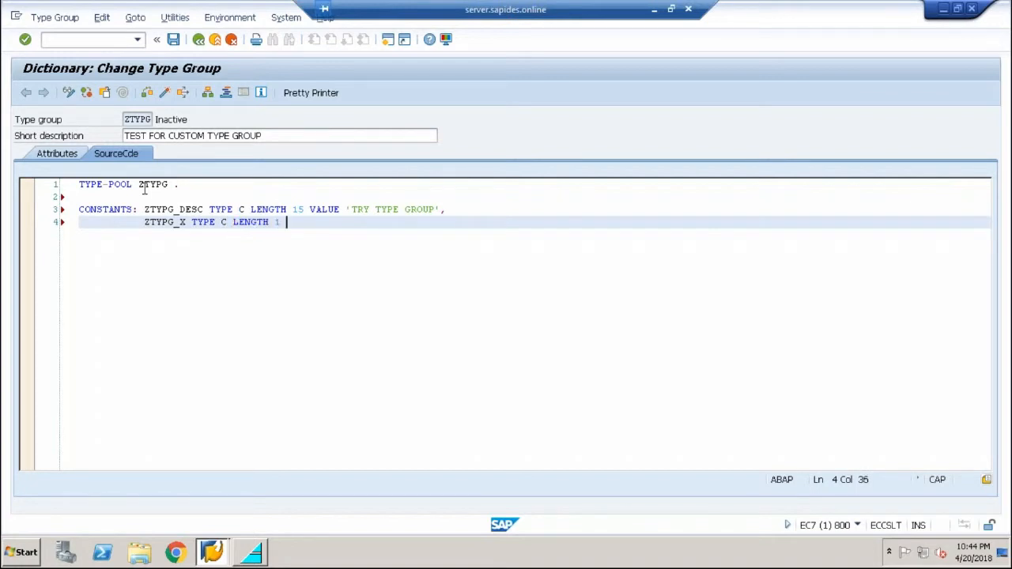
text(VALUE ')
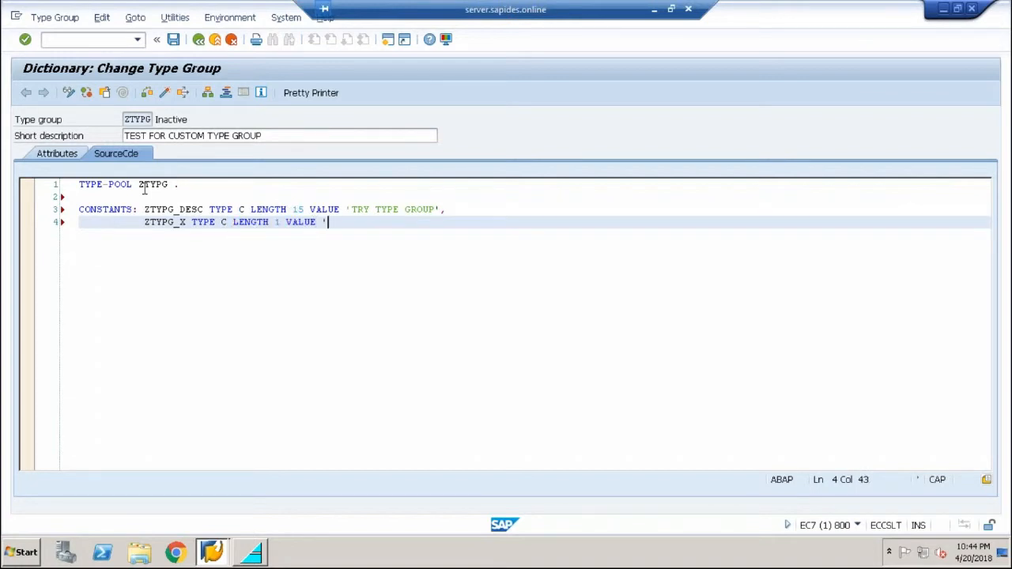
text(X'.)
click(94, 39)
text(S)
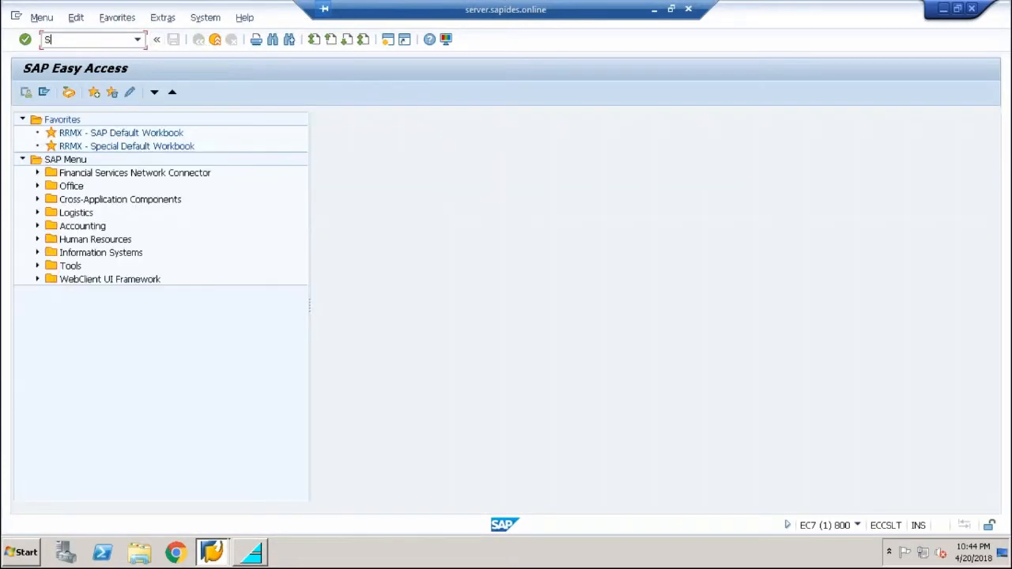
- Reach the ABAP Editor via SE38 and enter program name ZTYPG_P
key(Enter)
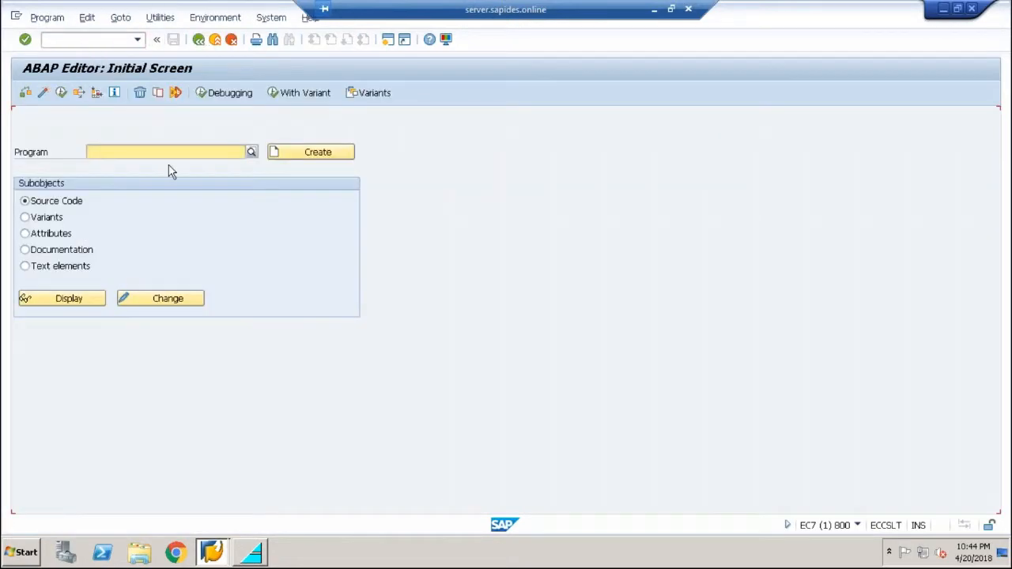
click(166, 152)
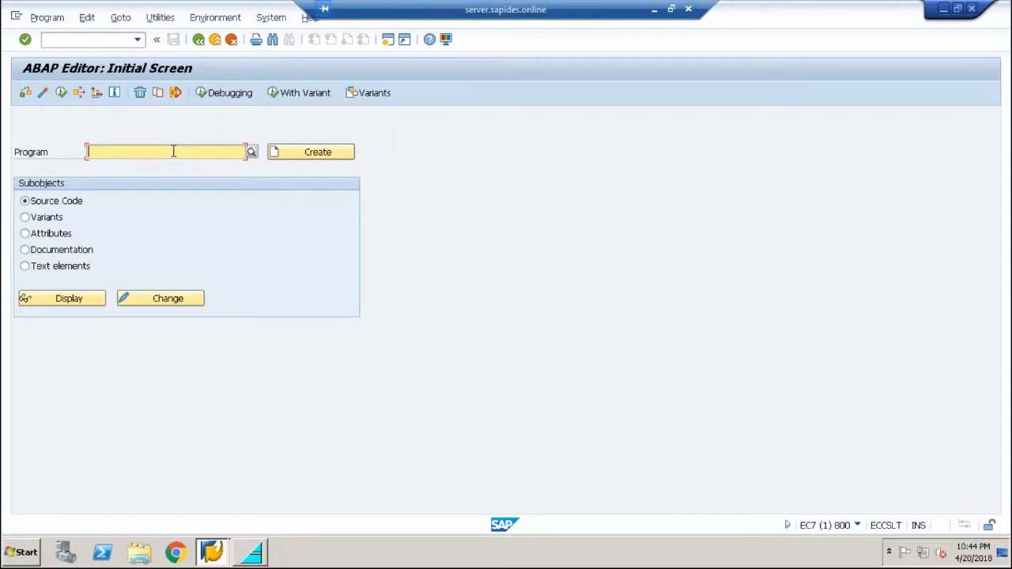
text(ZTYPG_P)
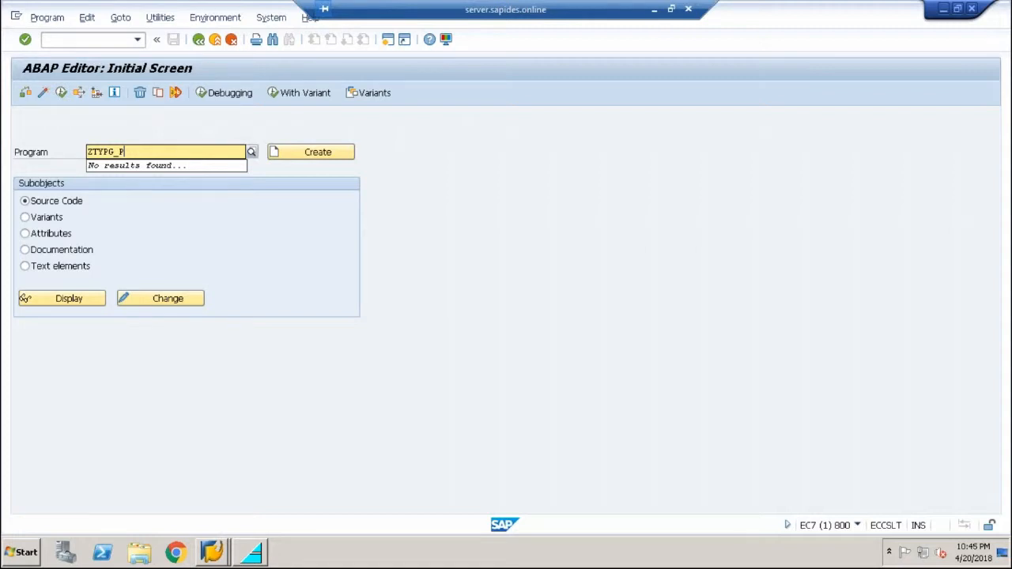
- Create executable program ZTYPG_P titled 'CALLING TYPE GROUP IN REPORT' as a local object
click(317, 152)
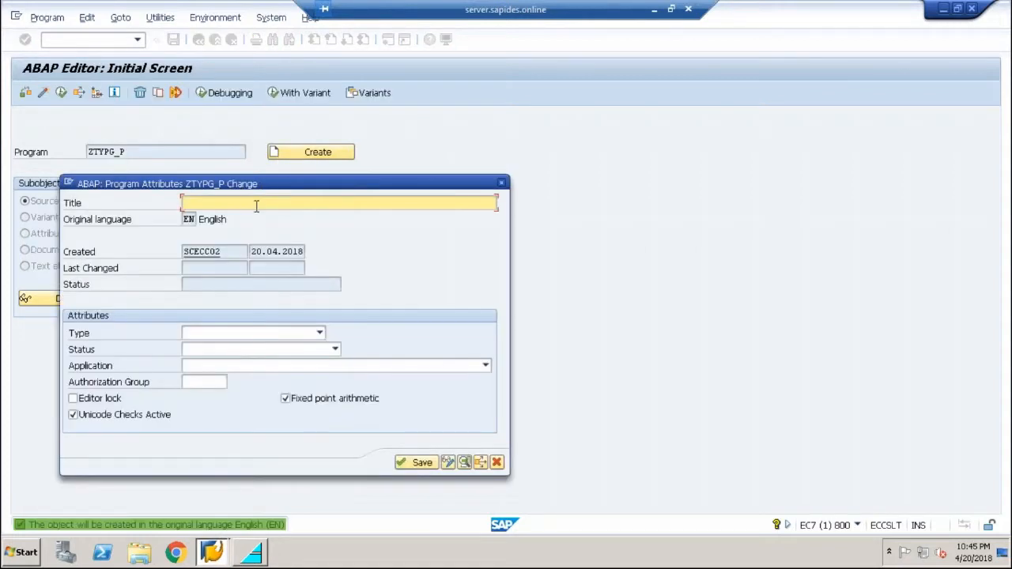
text(CALLING TYPE)
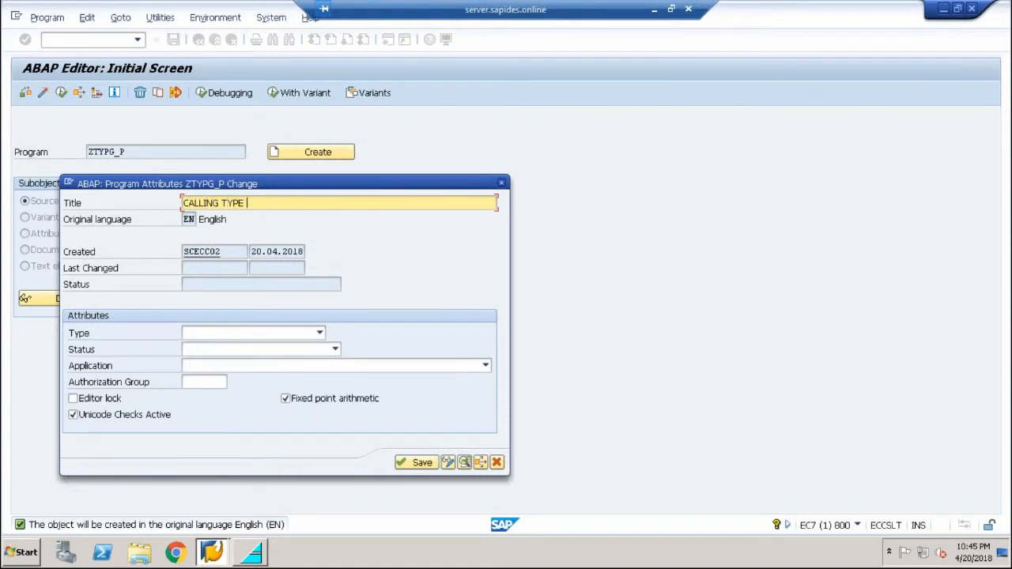
text(GROUP IN)
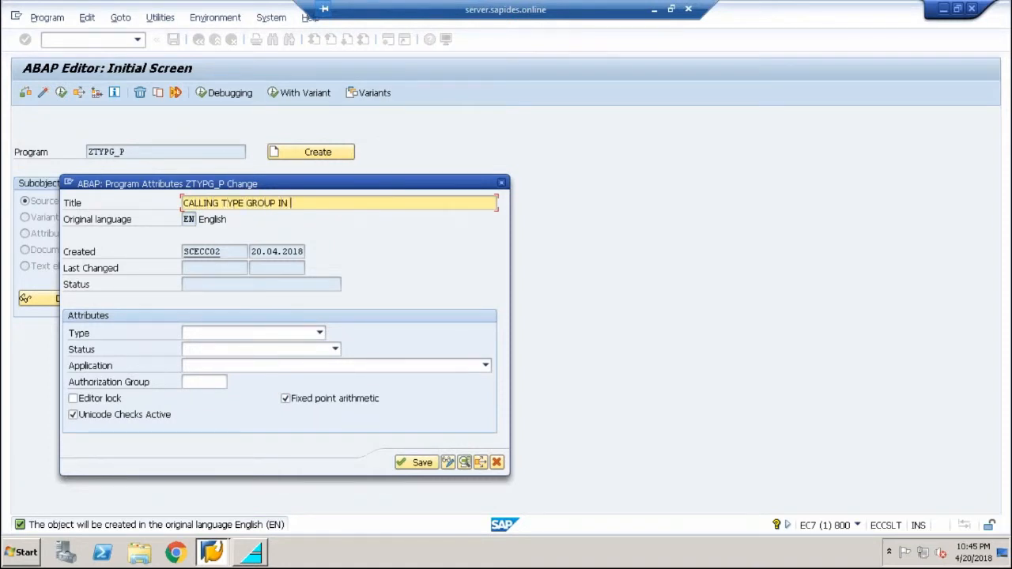
text(REPORT)
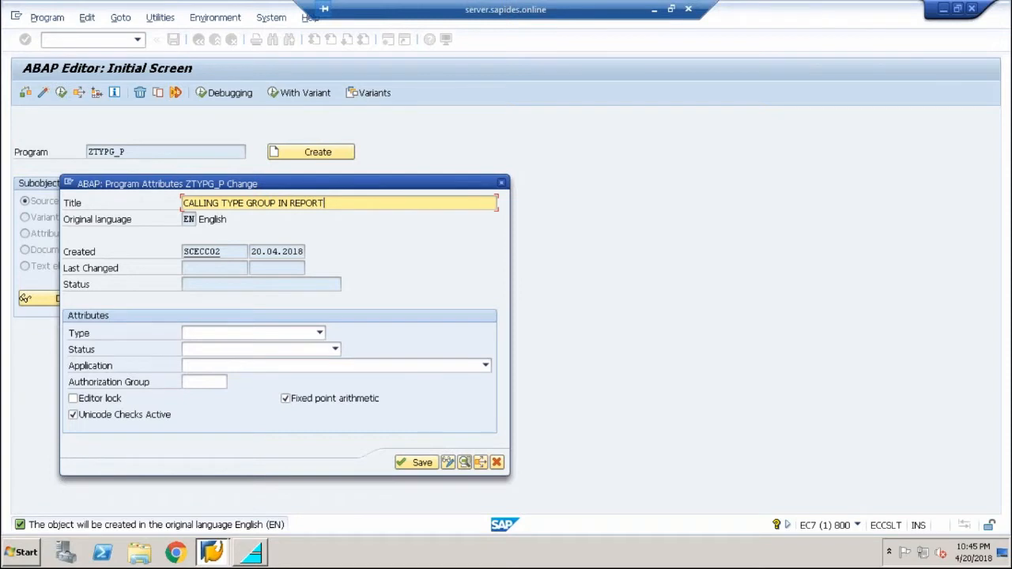
click(319, 332)
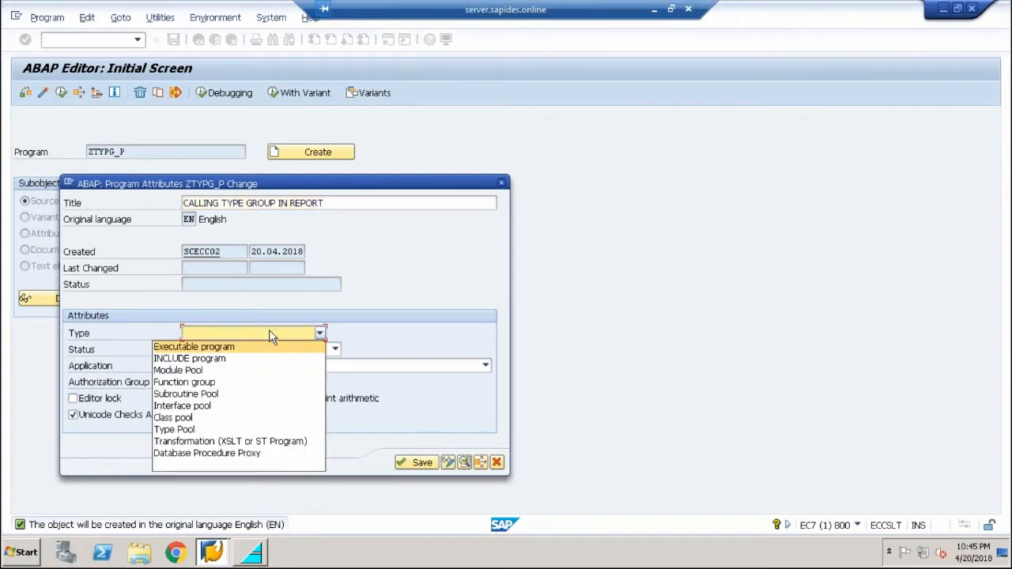
click(193, 347)
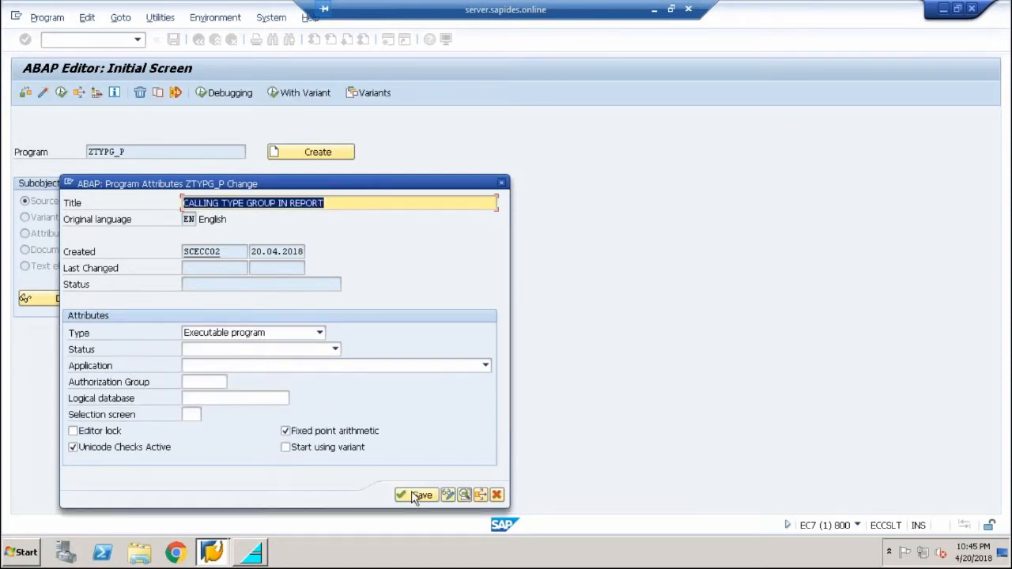
click(418, 494)
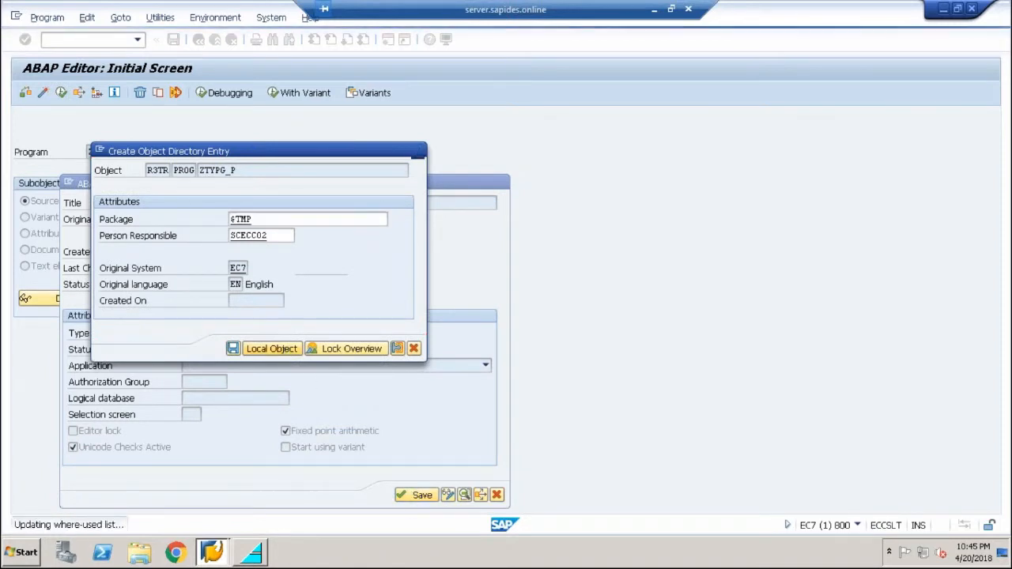
click(272, 350)
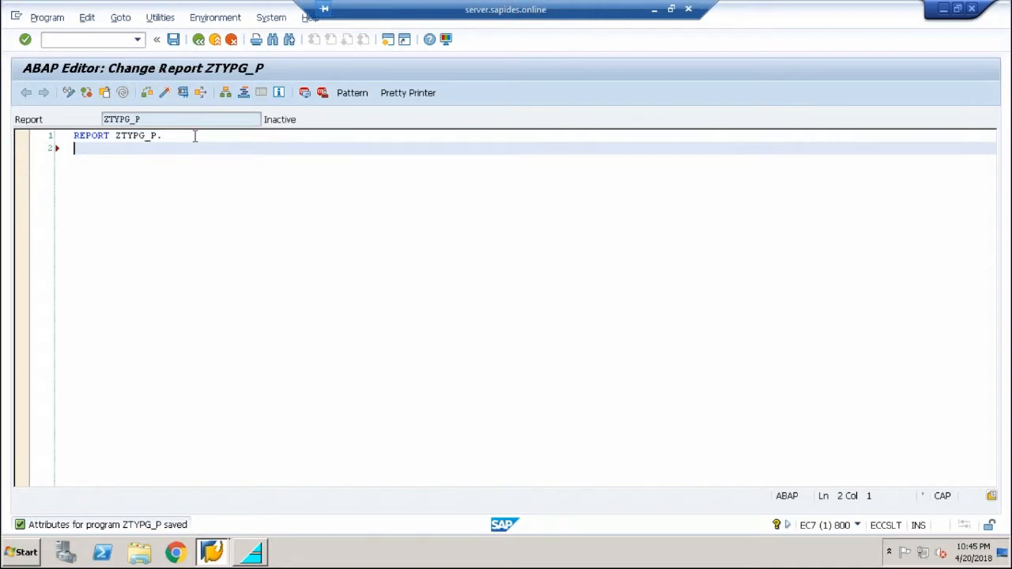
- Declare TYPE-POOLS: ZTYPG and DATA: P_CHX TYPE C LENGTH 1 in the report
key(enter)
text(TY)
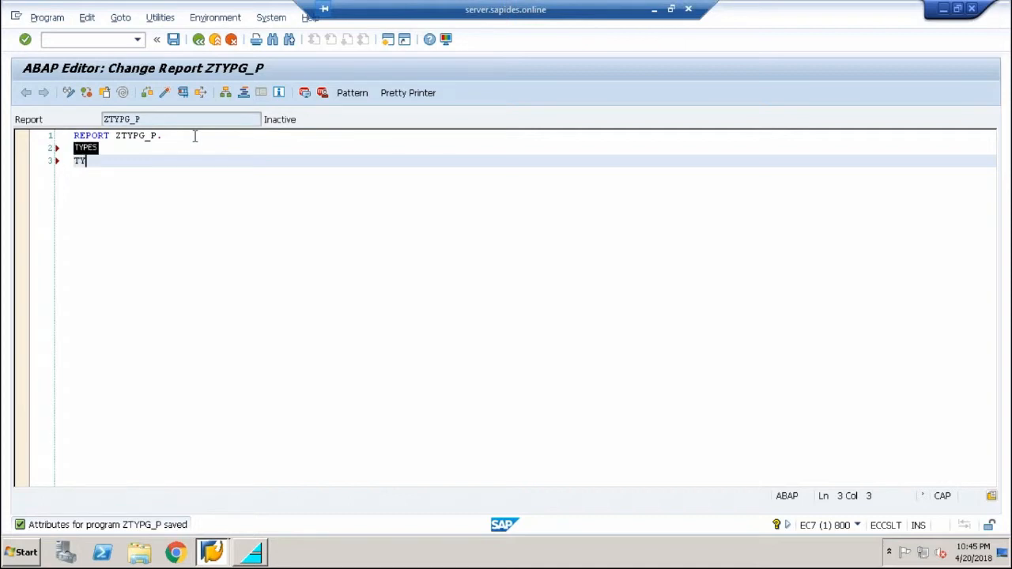
text(PE-)
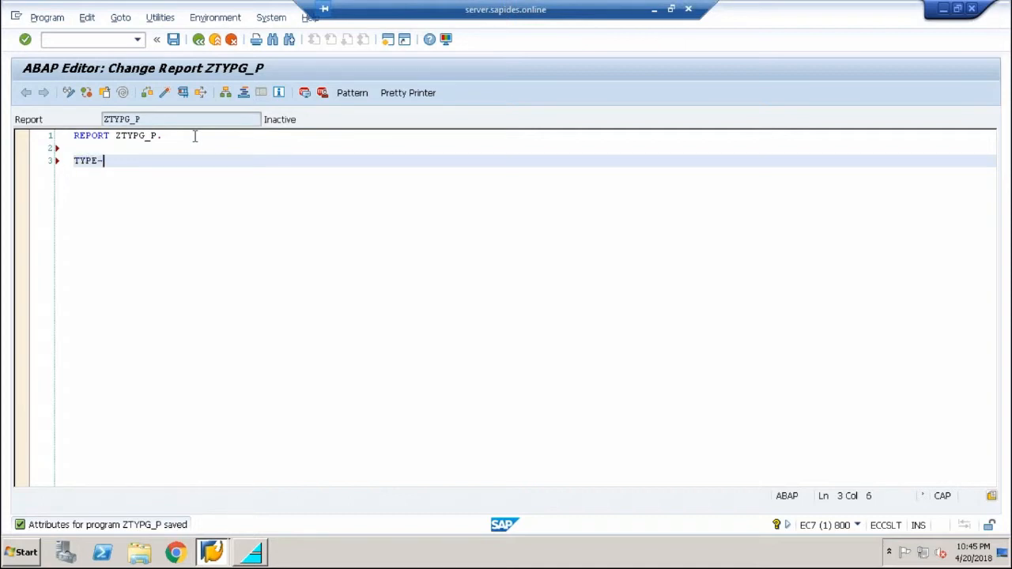
text(POOLS)
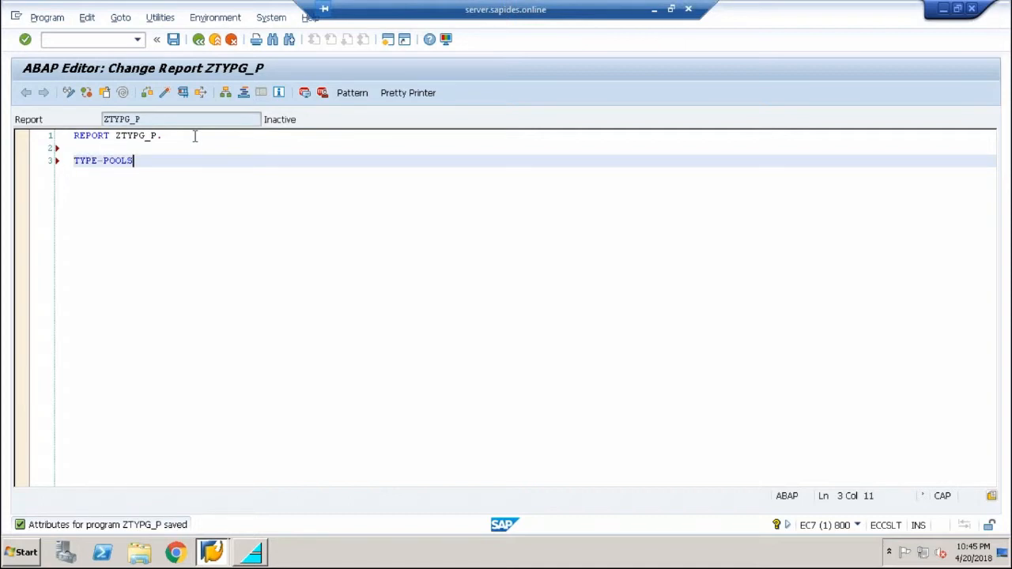
text(:)
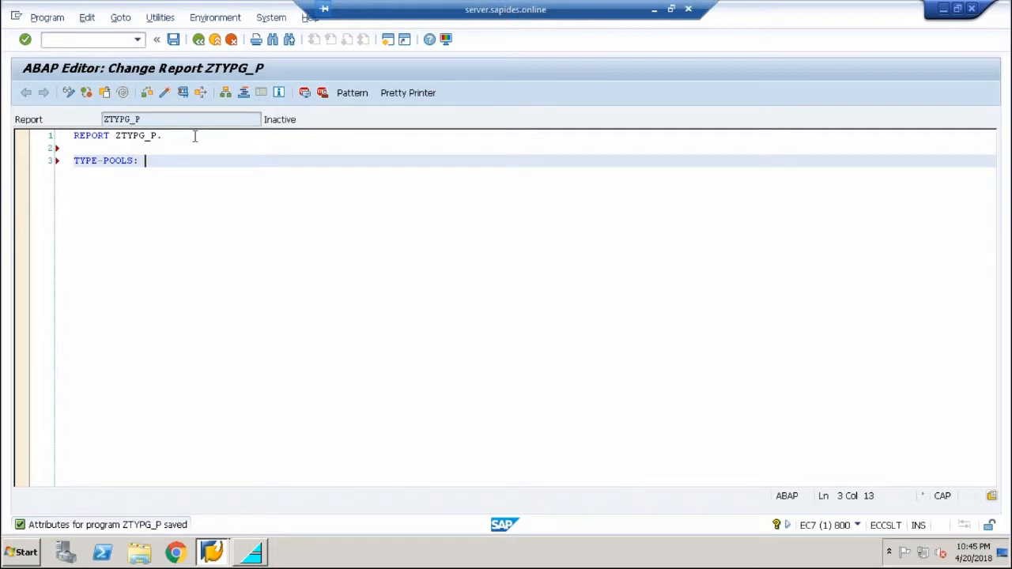
text(ZTYPG)
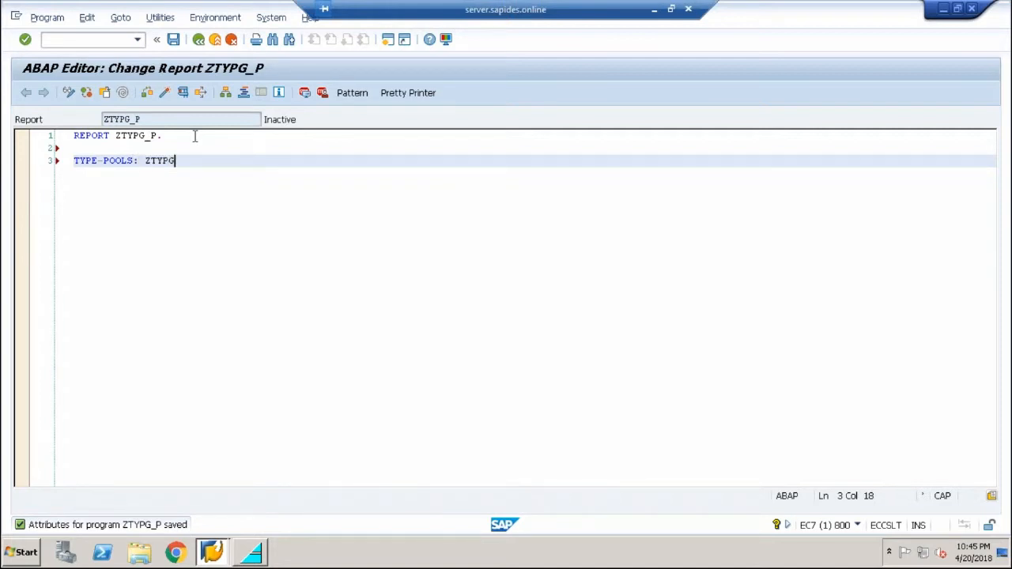
key(Enter)
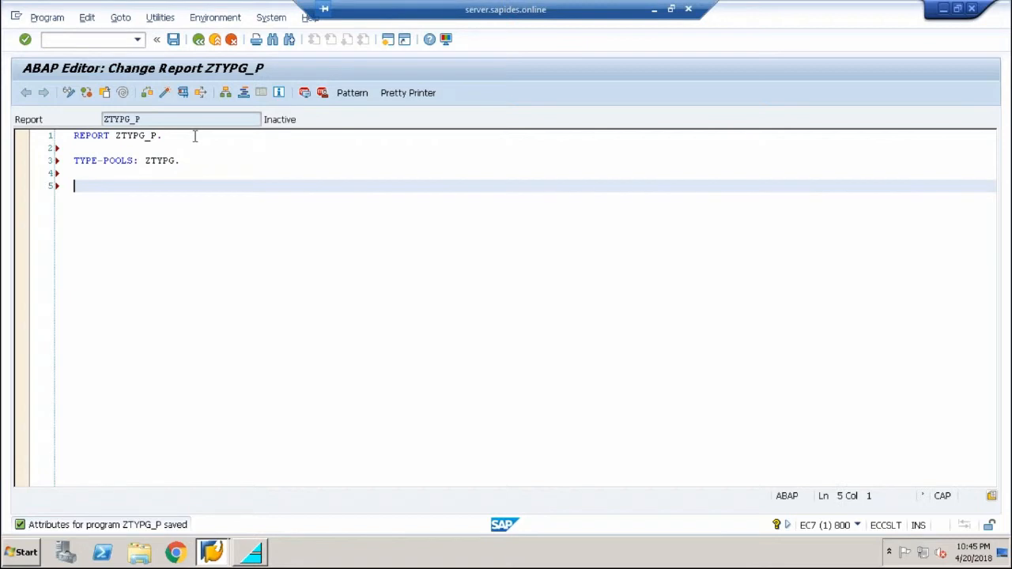
text(DAT)
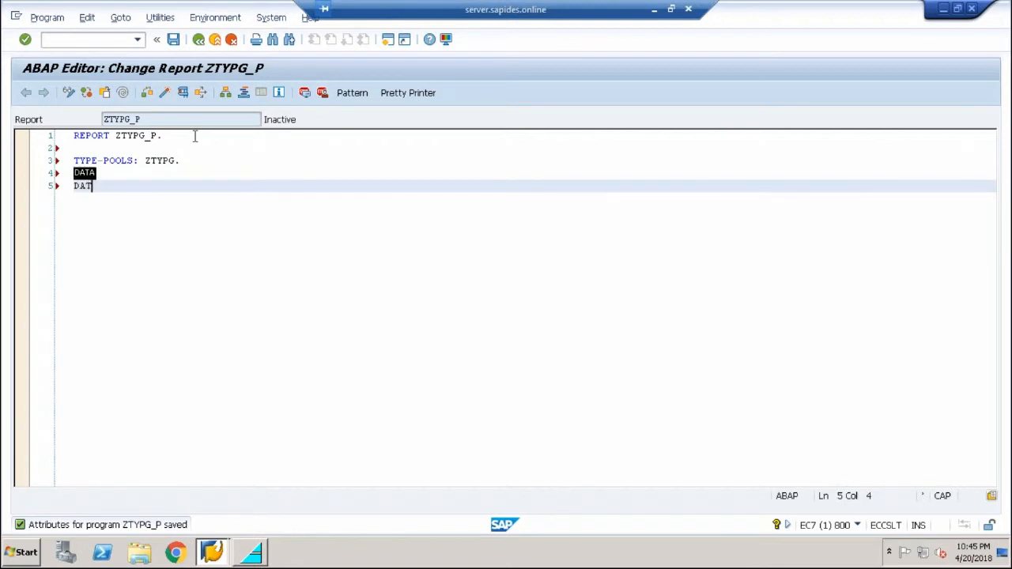
text(A:)
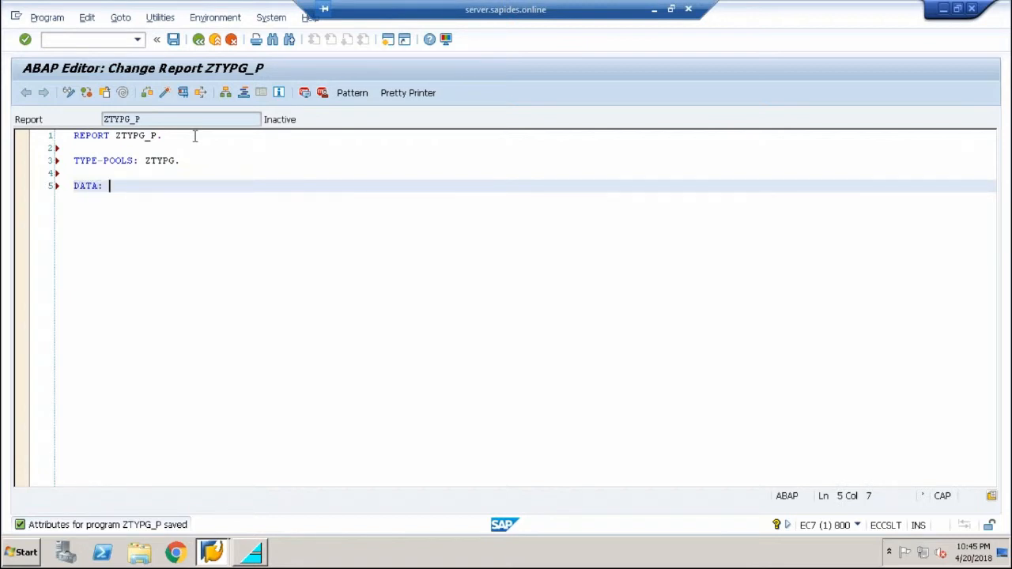
text(P_)
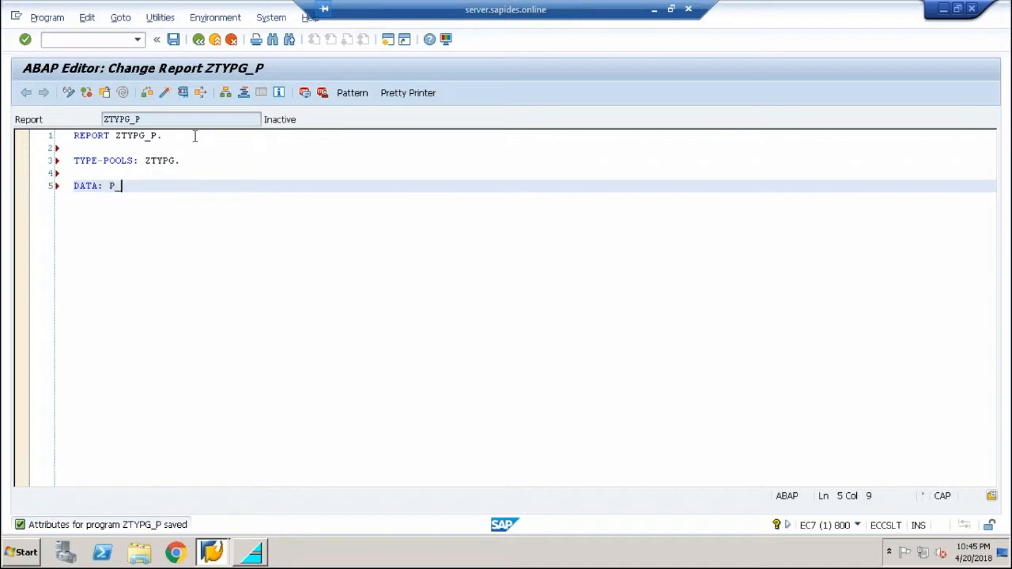
text(CHX)
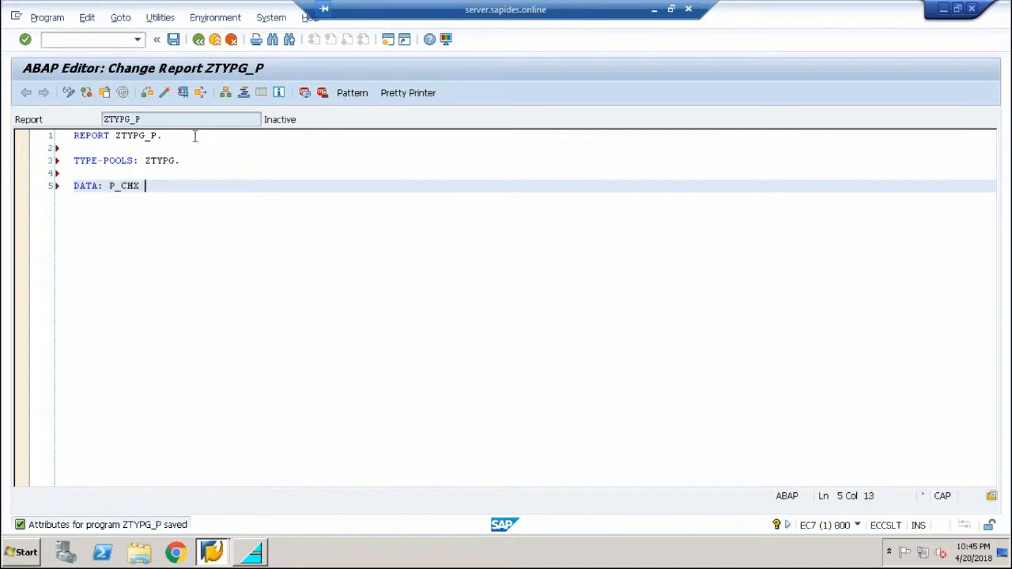
text(TYPE)
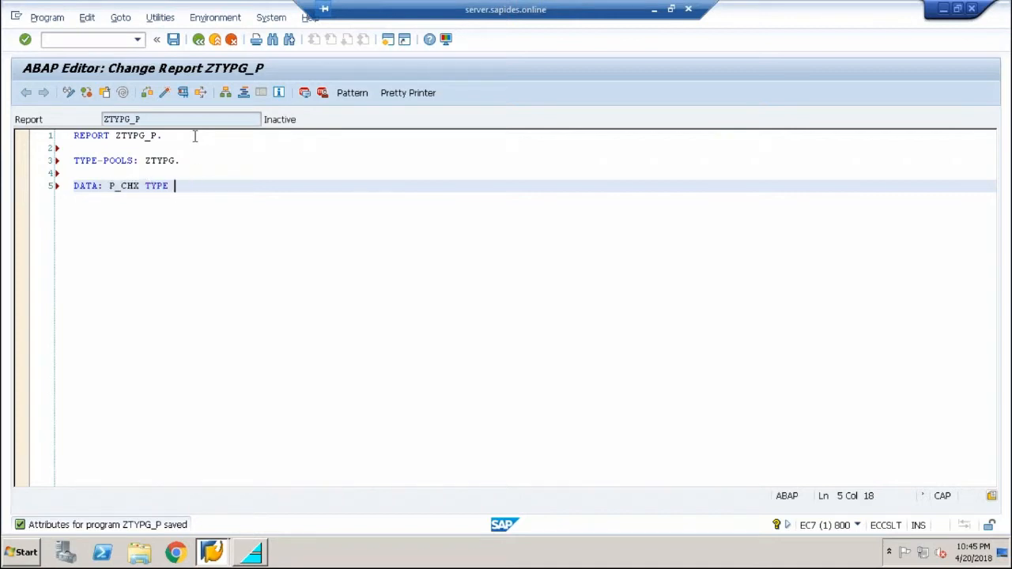
text(C LENGTH)
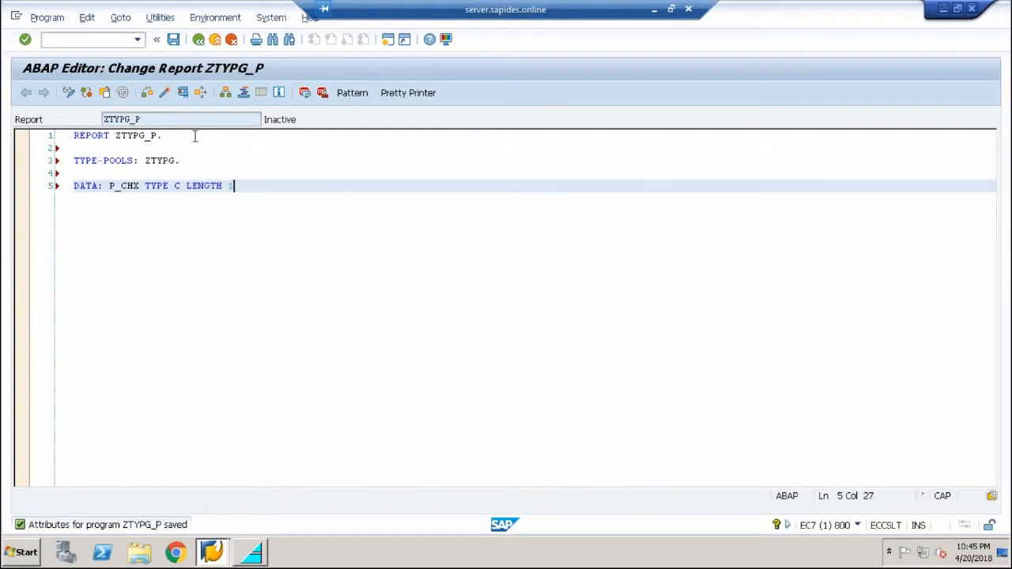
text(.)
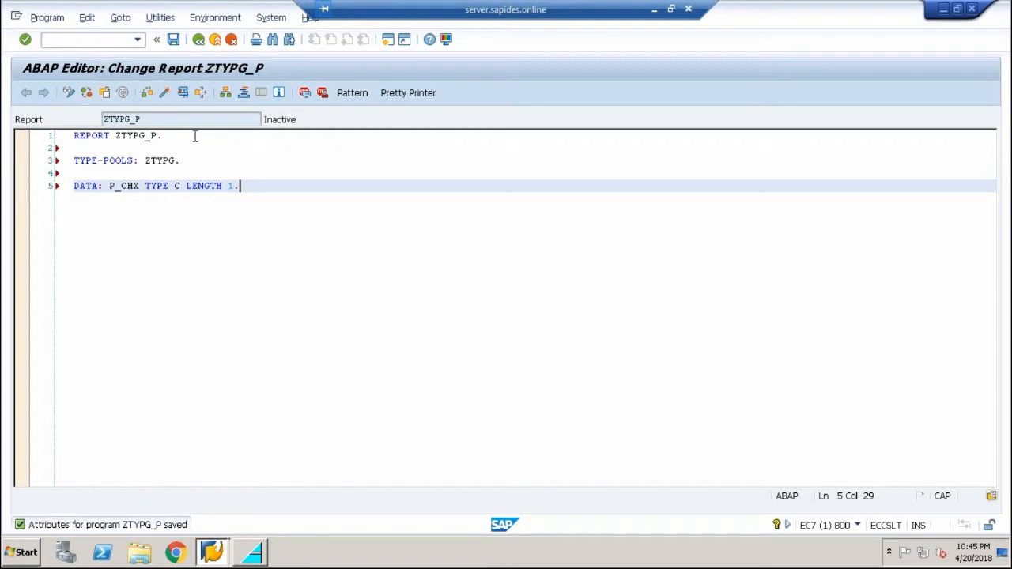
- Set P_CHX = 'X'. and start an IF statement below it
key(Enter)
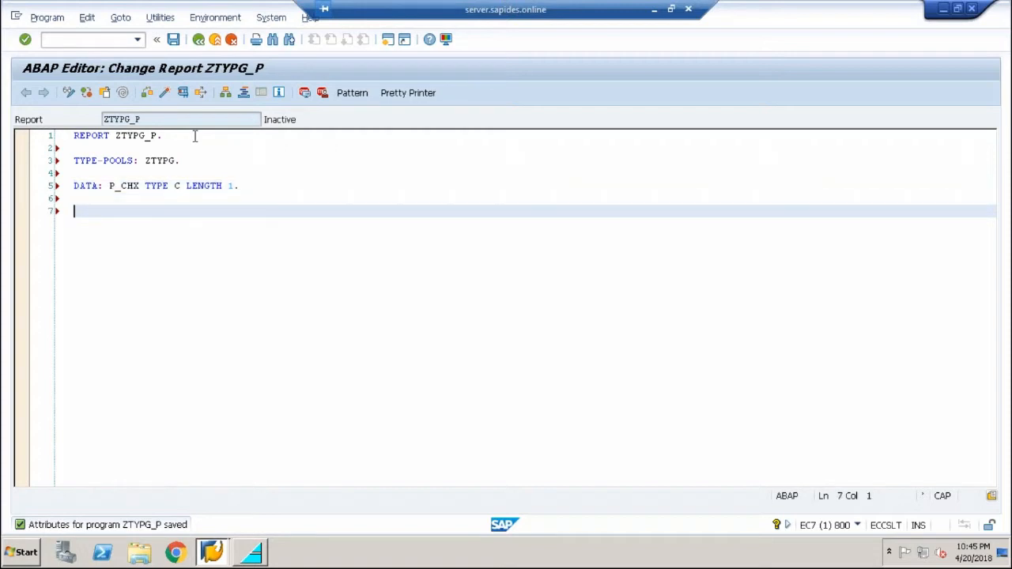
text(P_C)
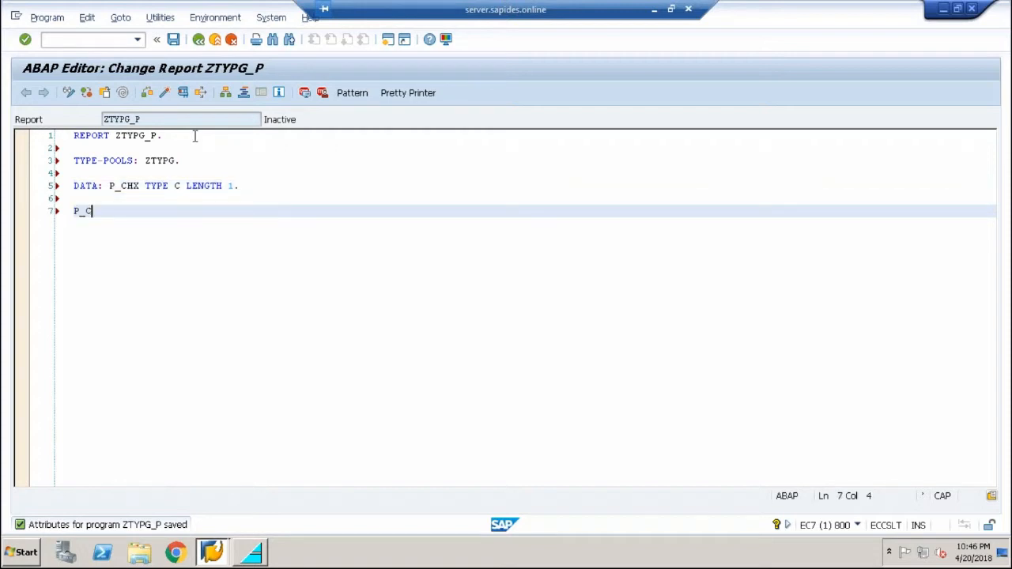
text(HX =)
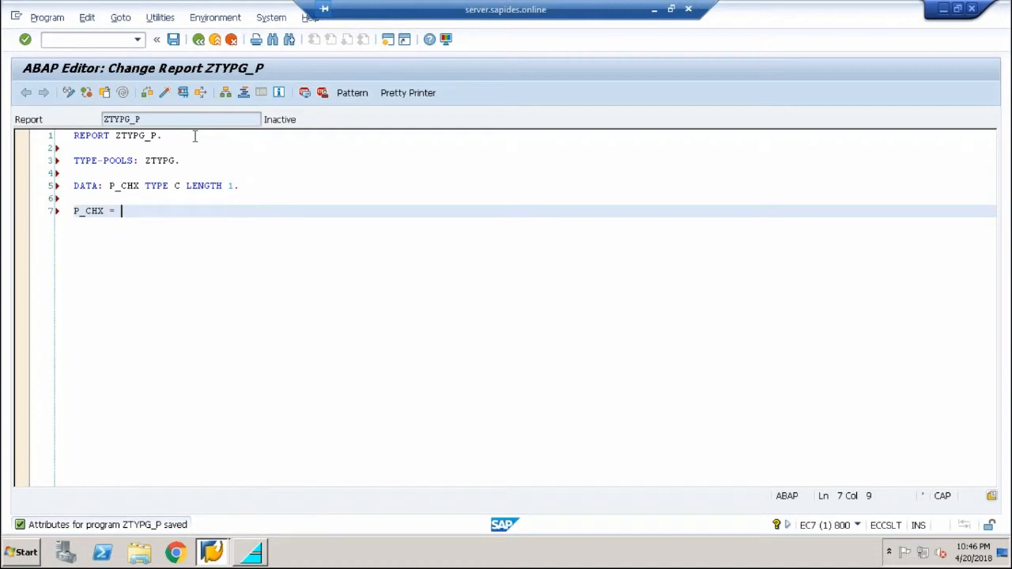
text('X'.)
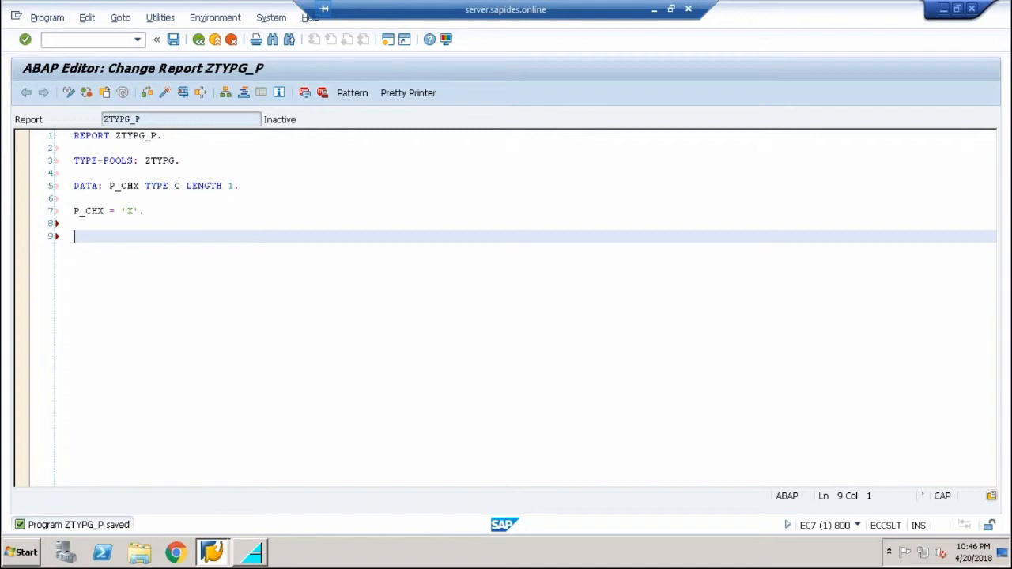
text(IF .)
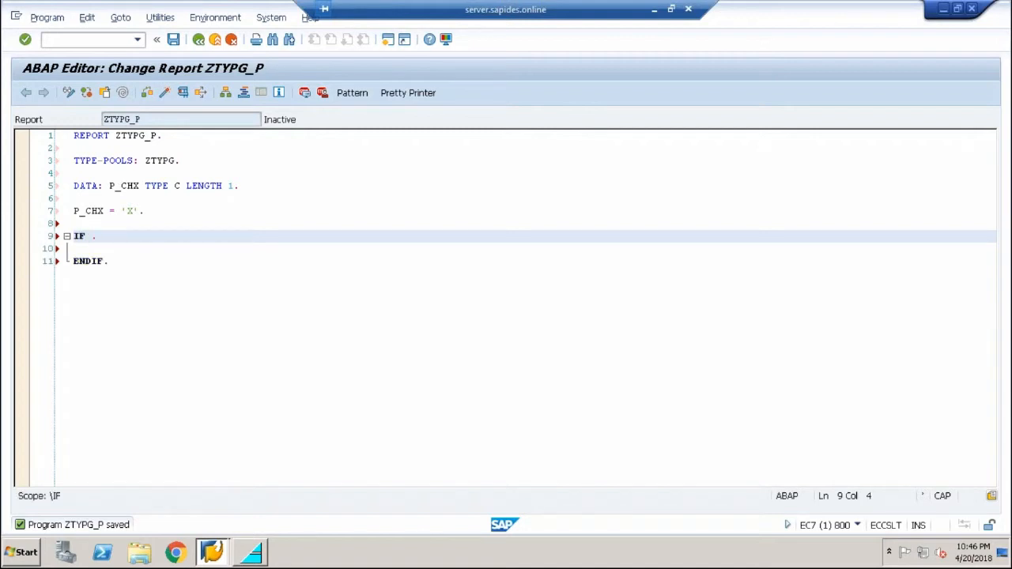
- Complete IF P_CHX = ZTYPG_X with WRITE: 'VALUE FROM TYPE GROUP:', ZTYPG_DESC., then enter /o
text(P_CHX = Z)
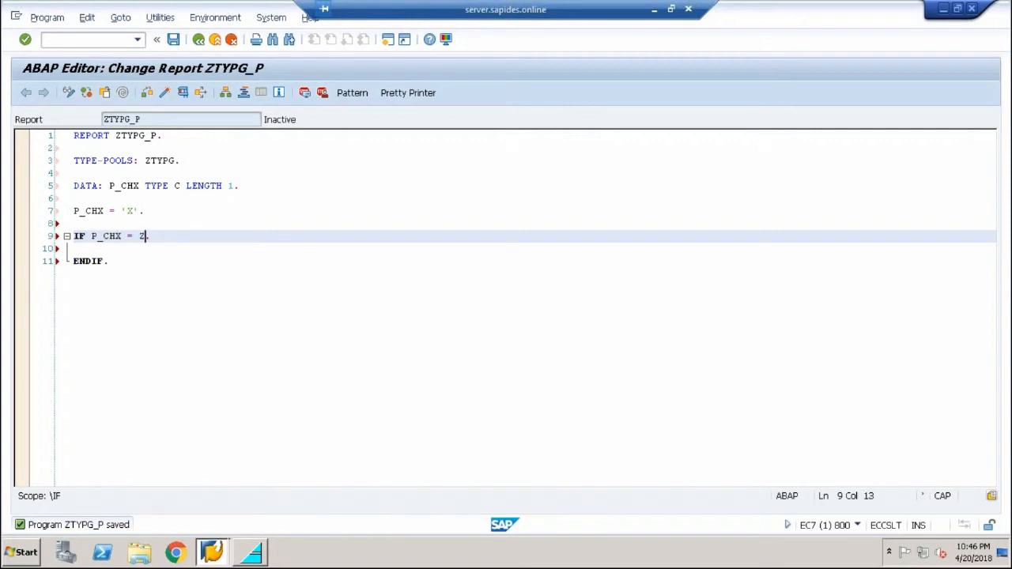
text(TYPG_)
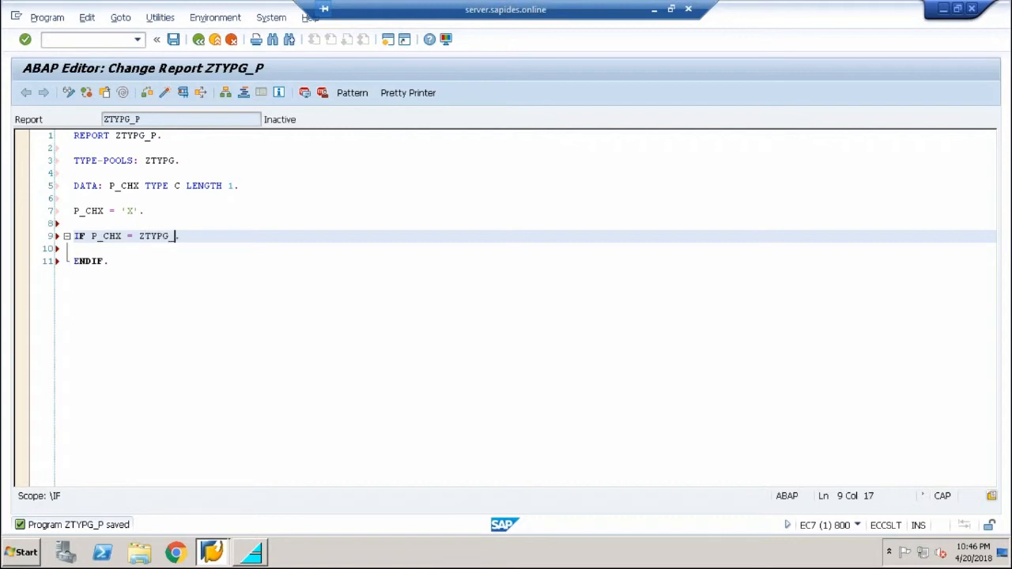
text(X)
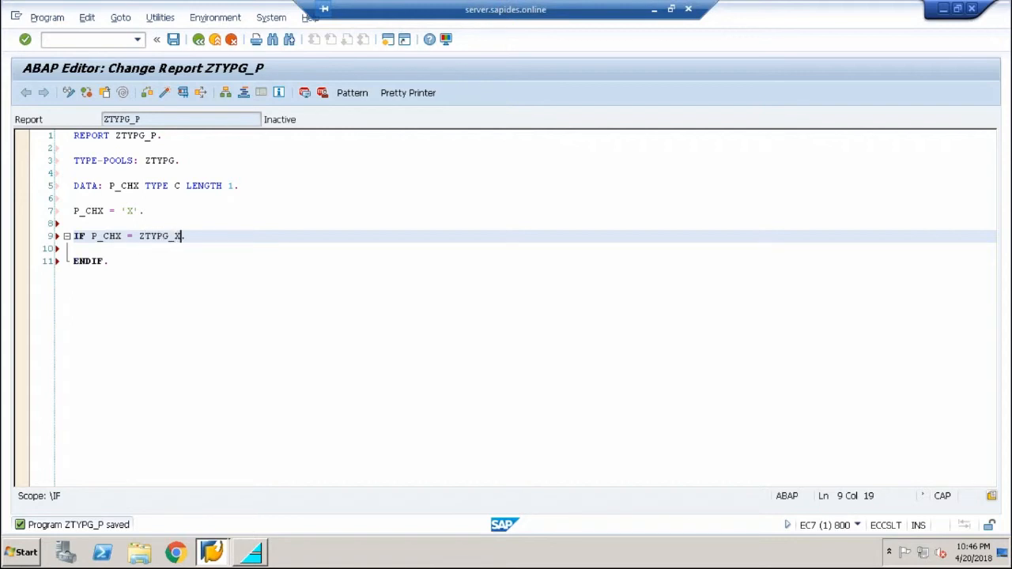
key(enter)
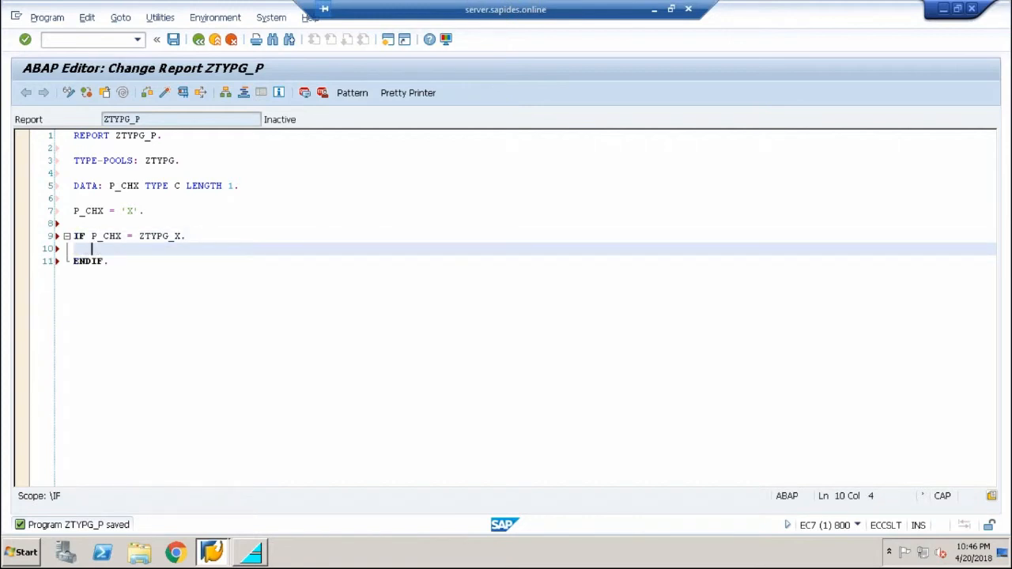
text(WRITE:)
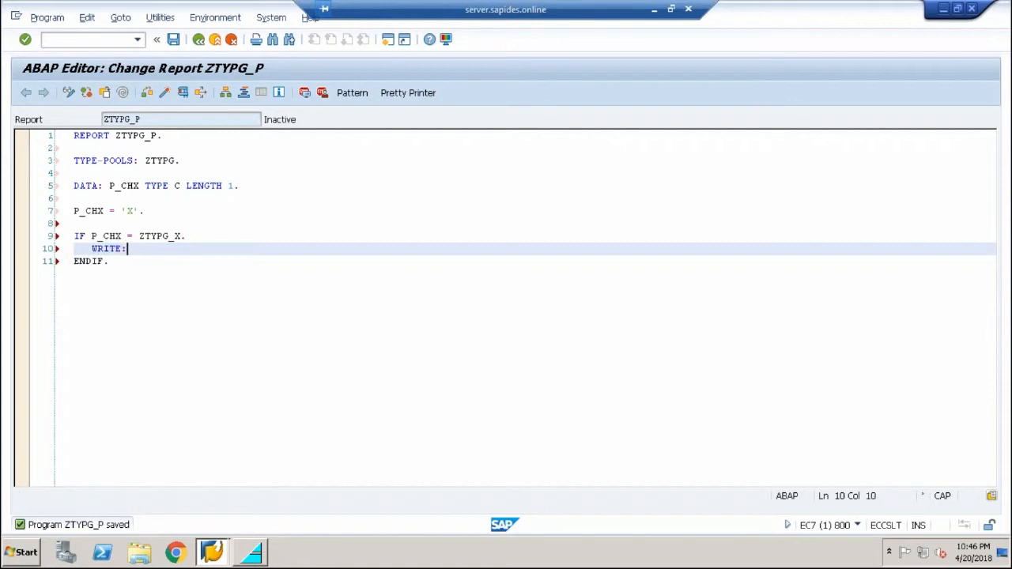
text('VALUE)
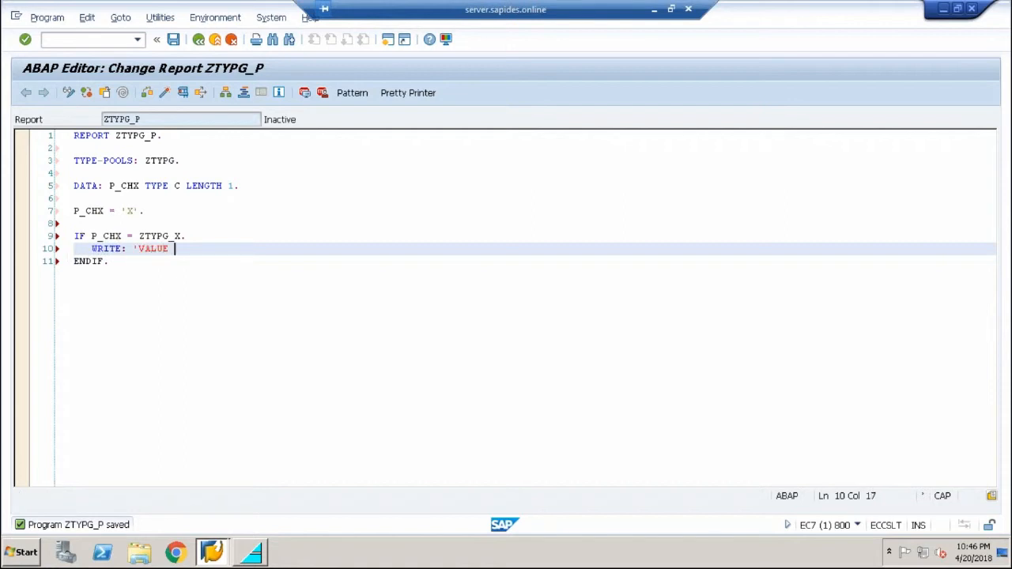
text(FROM TYPE)
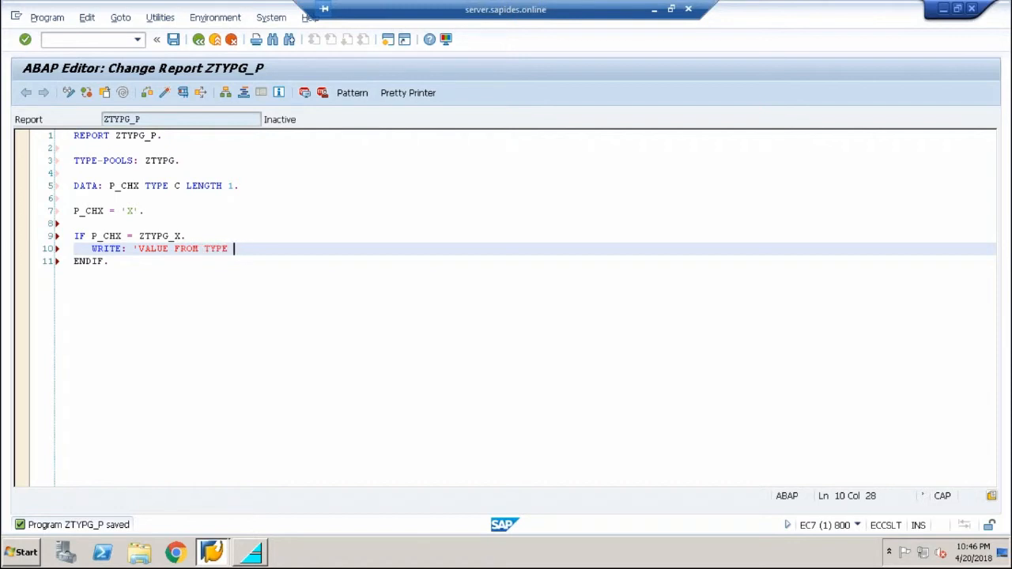
text(GROUP)
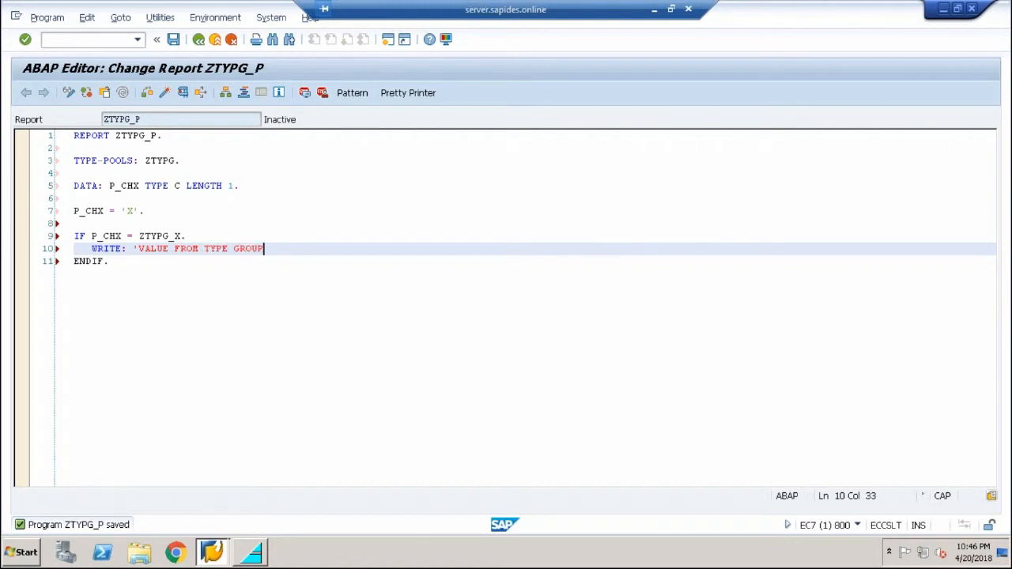
text(',)
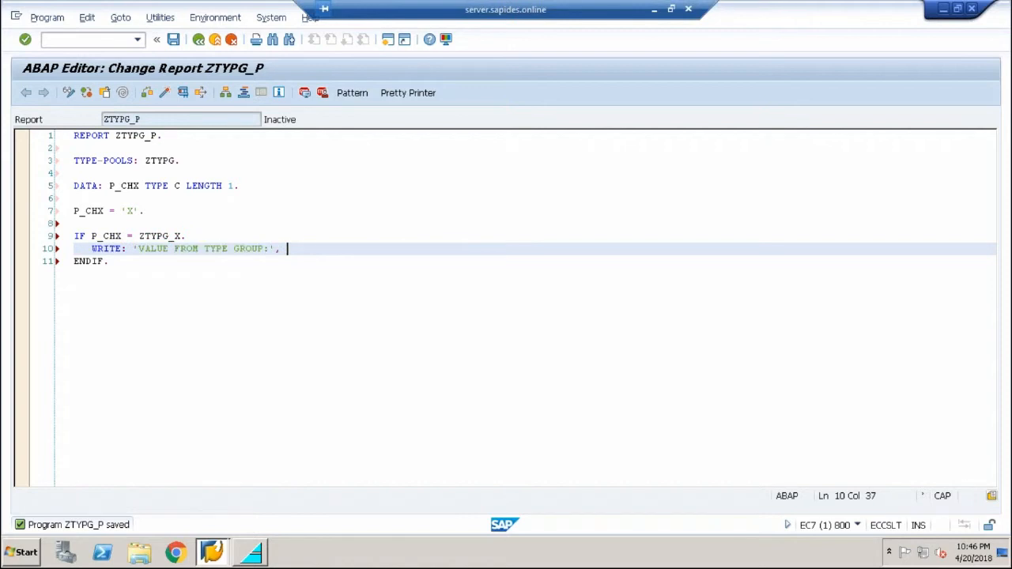
text(ZTYPG_)
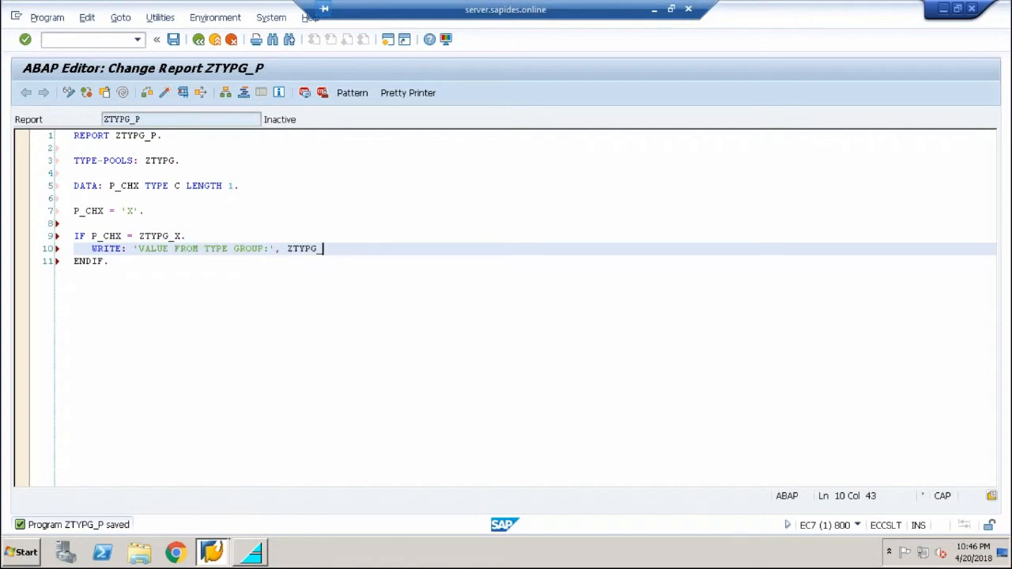
text(DESC.)
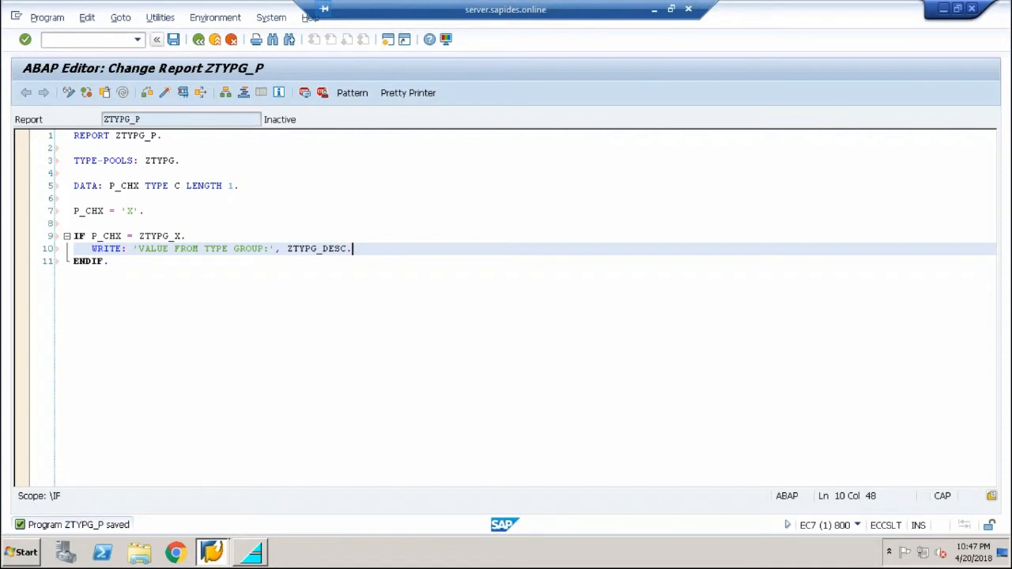
text(/o)
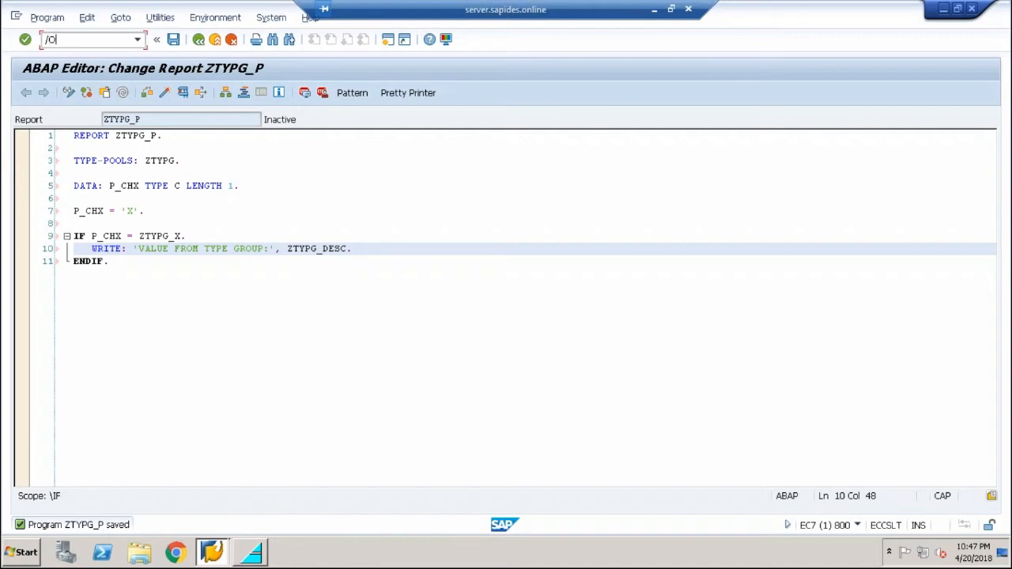
click(87, 40)
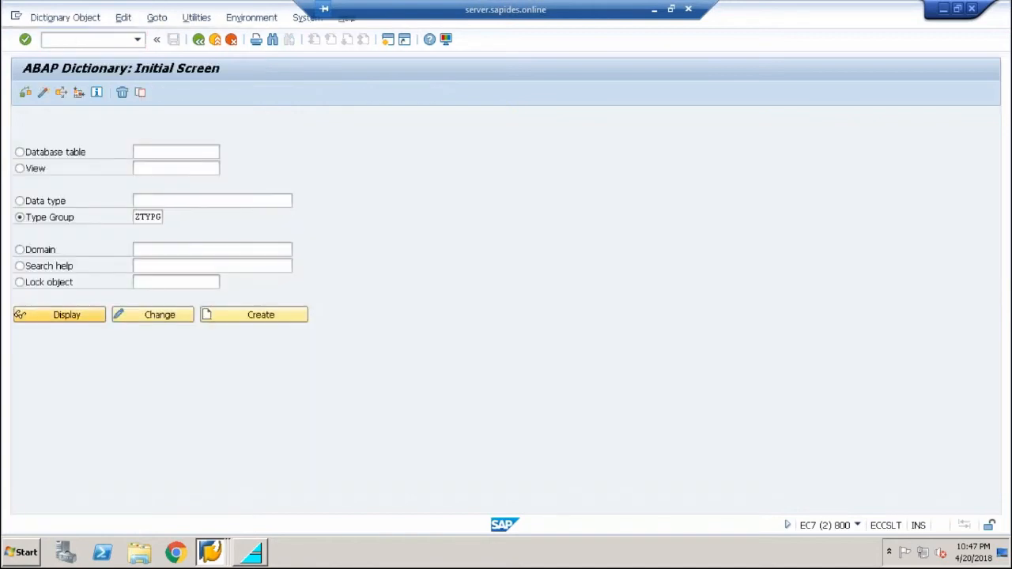
click(59, 314)
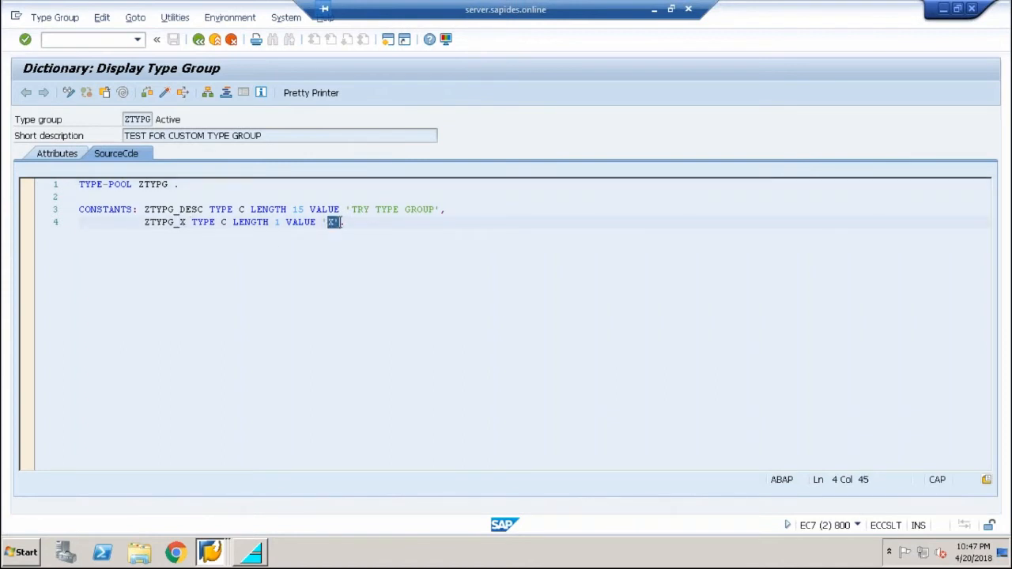
double_click(174, 209)
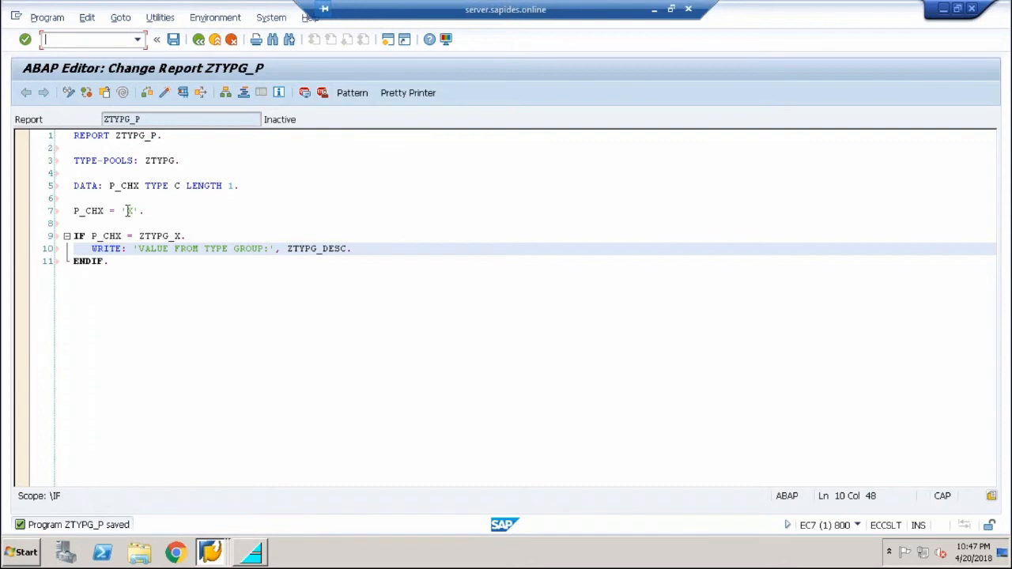
- Compare the 'X' assigned to P_CHX with the ZTYPG_X constant in the IF condition
click(130, 212)
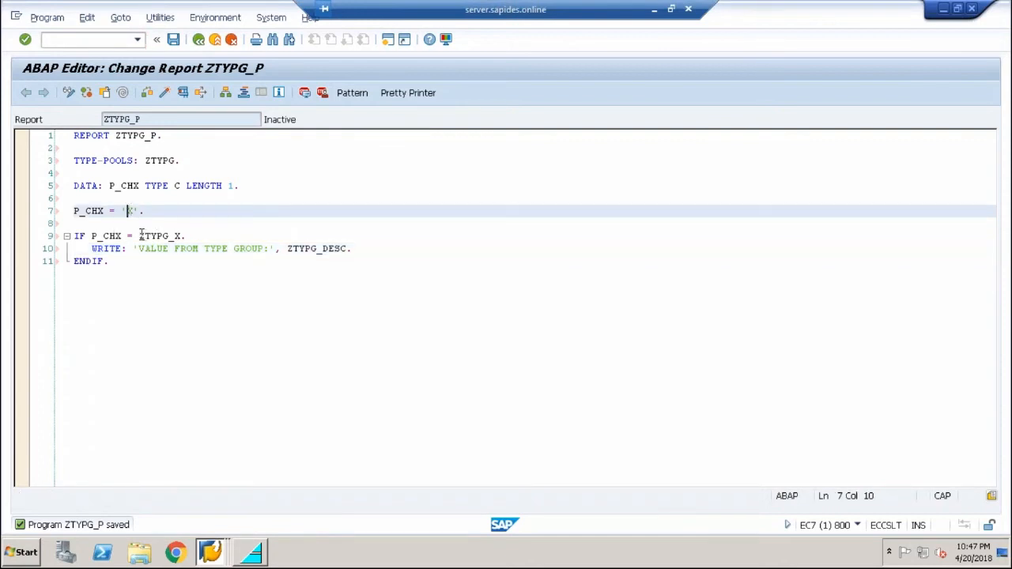
double_click(158, 236)
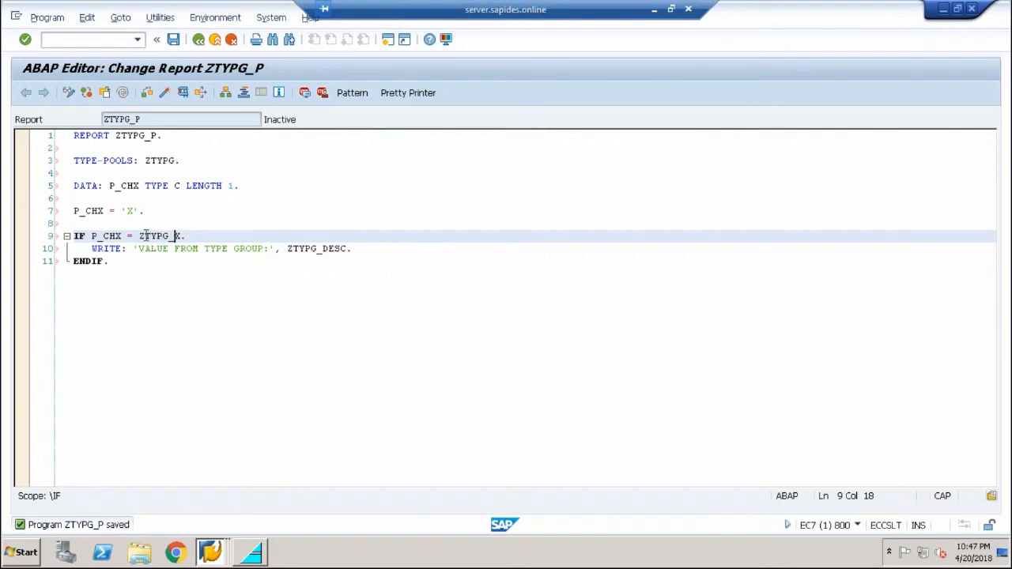
double_click(158, 236)
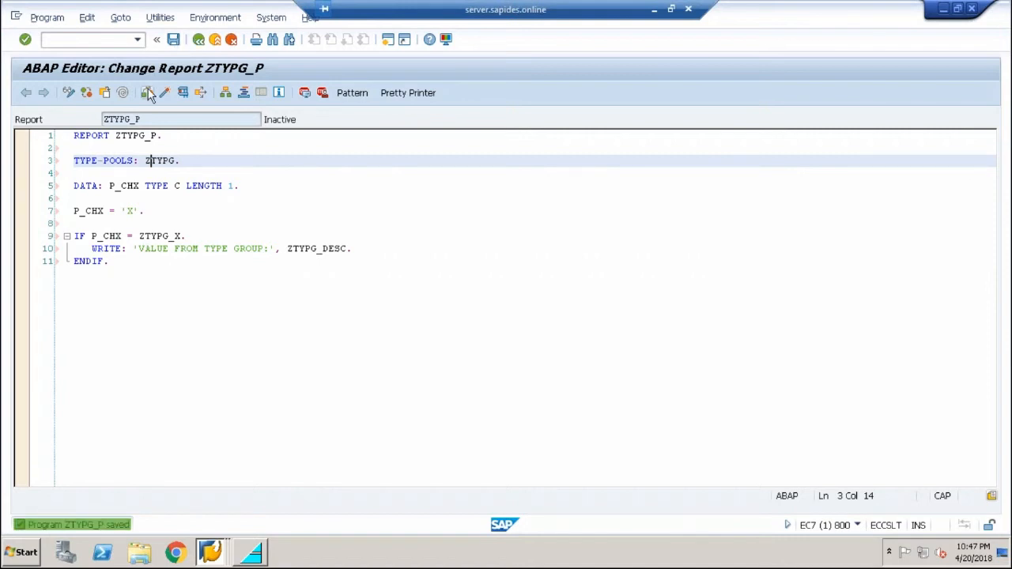
- Activate report ZTYPG_P, confirming it in the inactive objects list
click(147, 91)
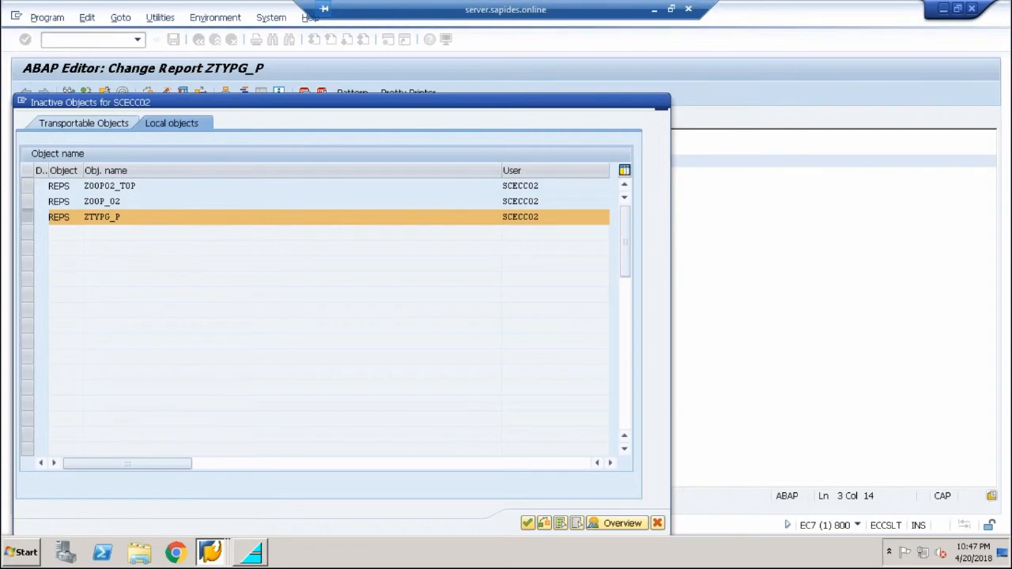
click(528, 522)
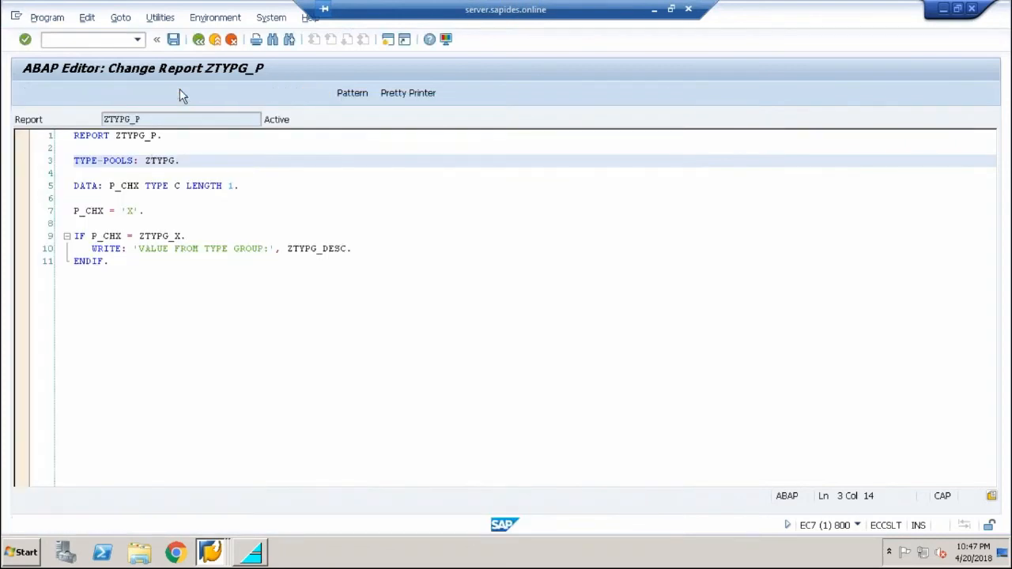
key(F8)
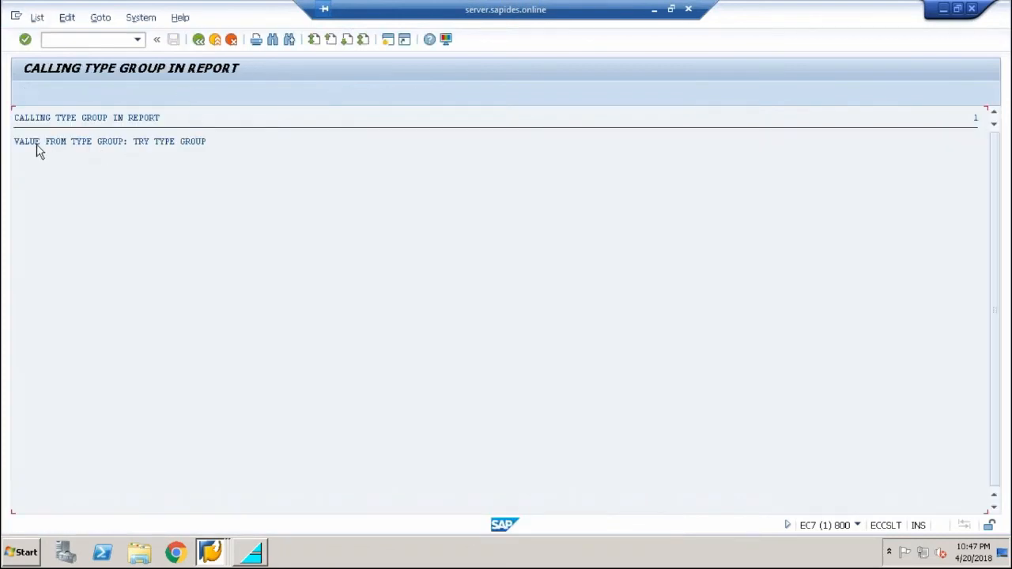
mouse_move(155, 142)
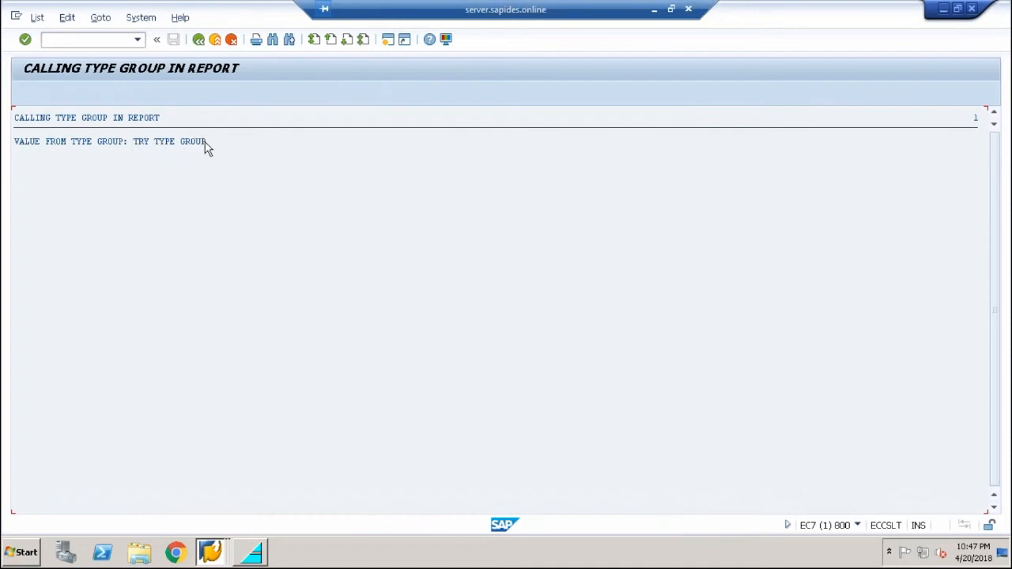
click(199, 39)
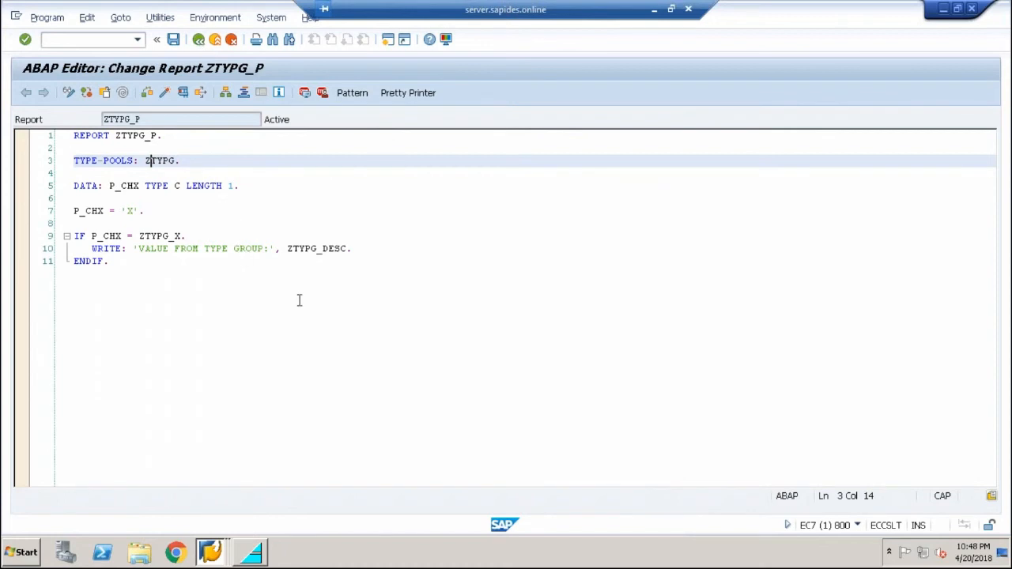
mouse_move(323, 250)
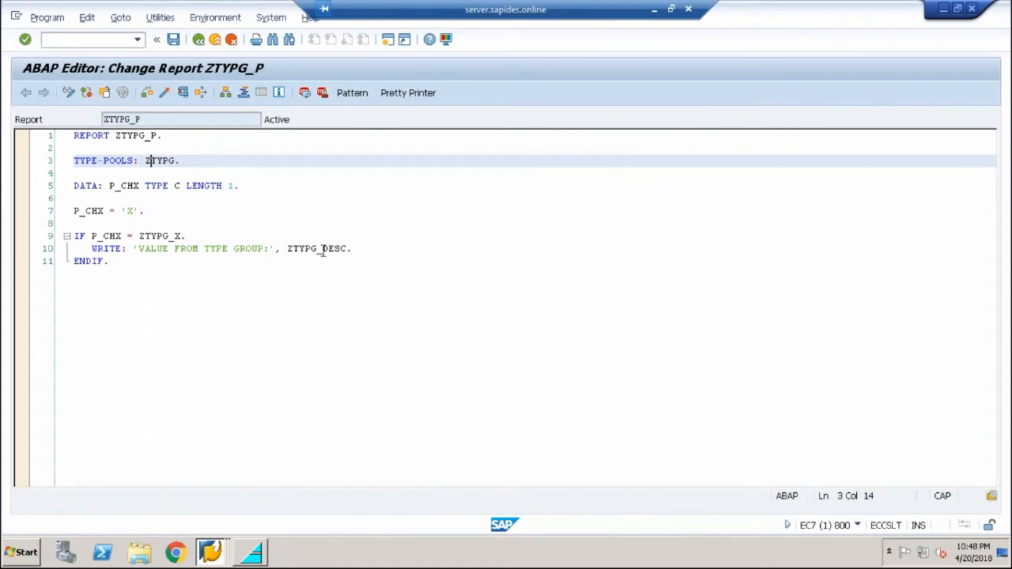